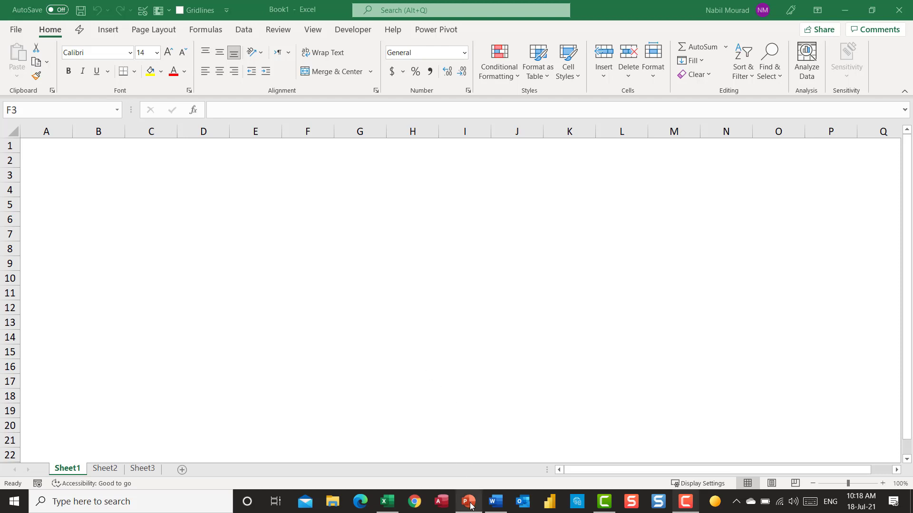
Step: Open Excel Options on the Quick Access Toolbar customization category
click(467, 501)
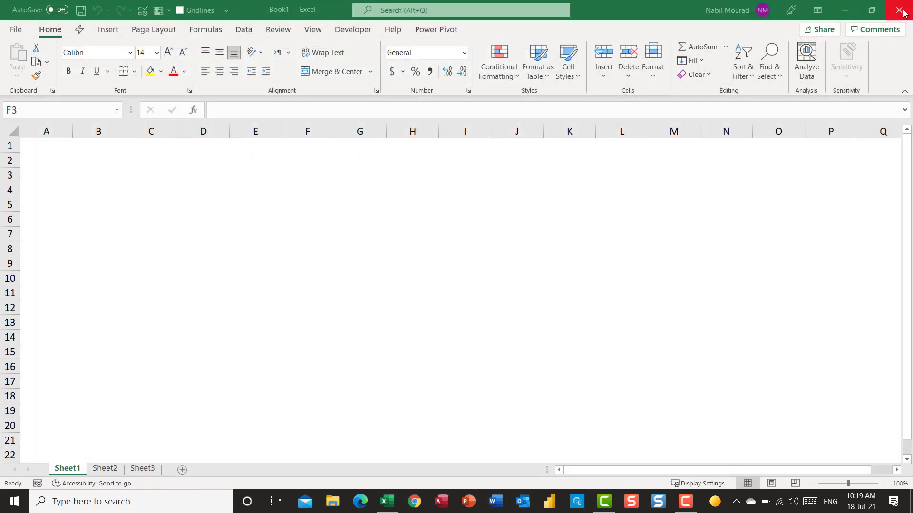
click(307, 174)
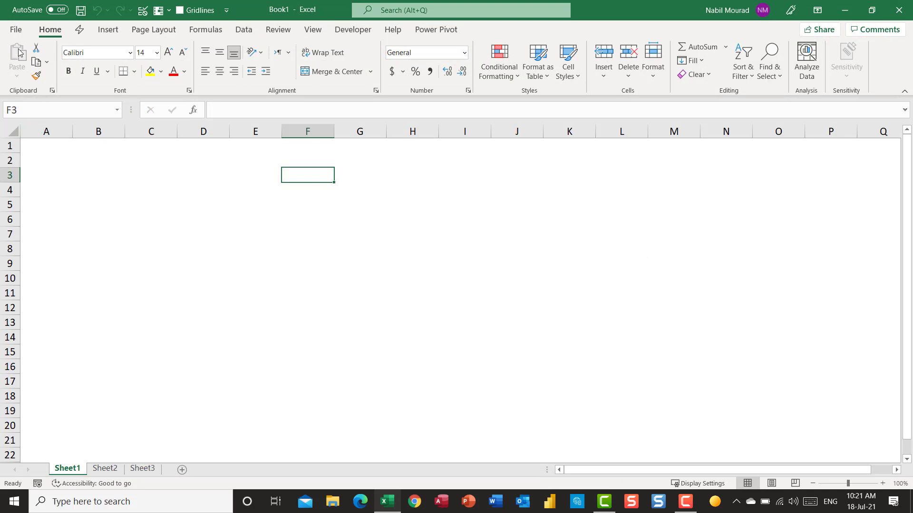
click(16, 29)
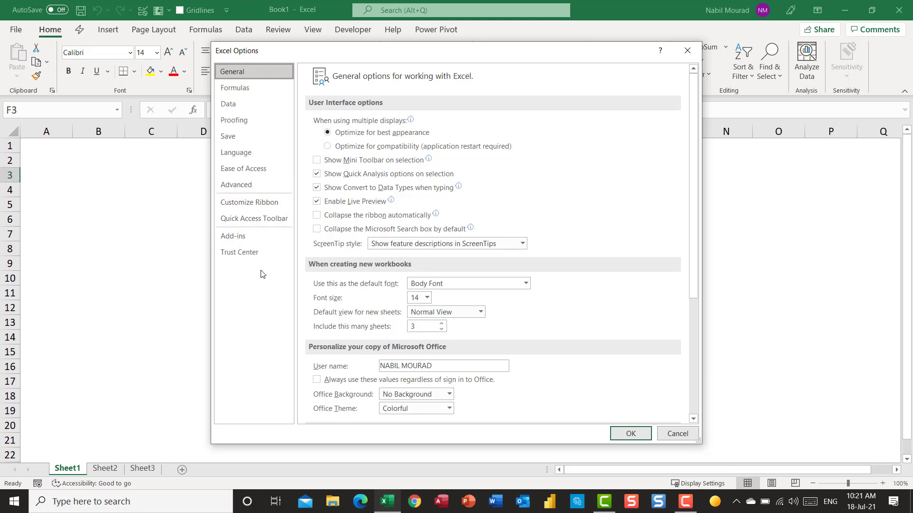
mouse_move(258, 286)
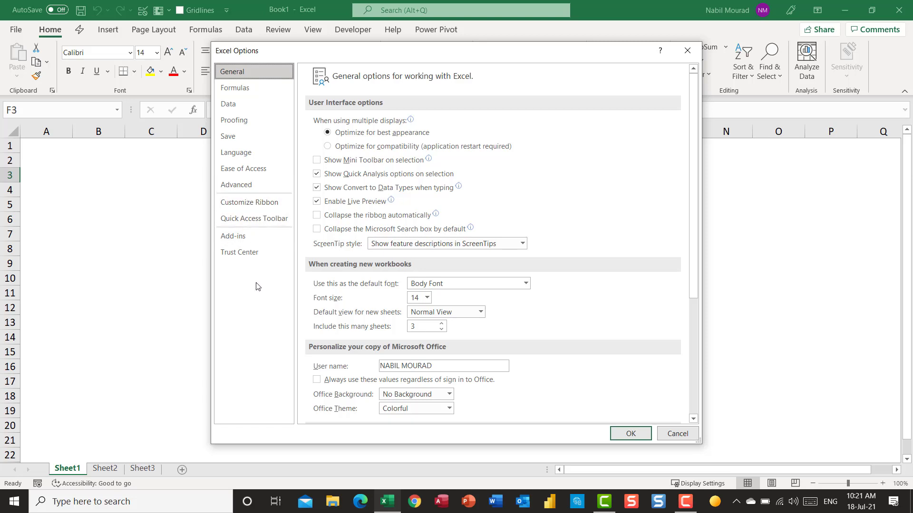
click(253, 218)
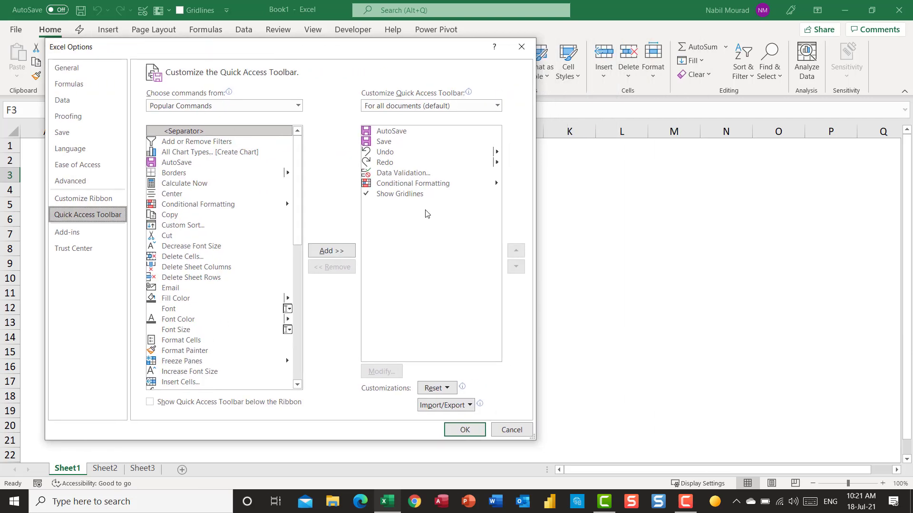
mouse_move(399, 257)
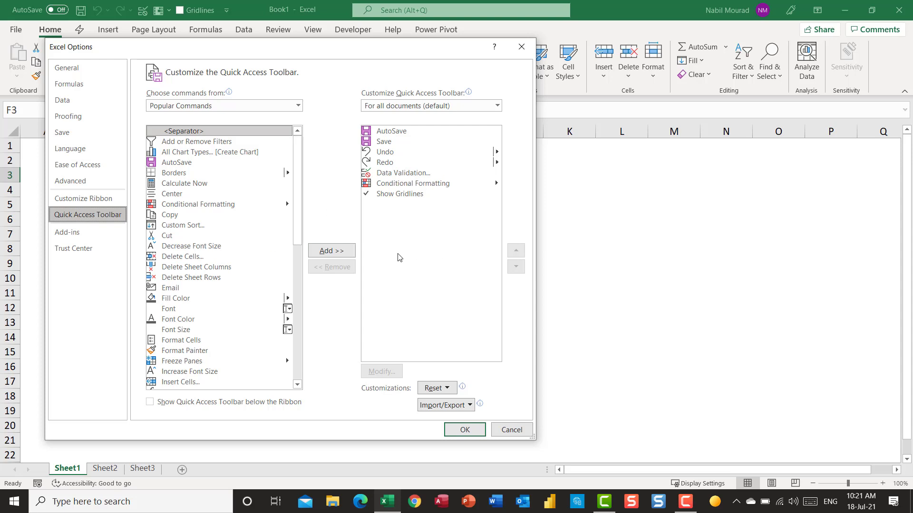
mouse_move(497, 260)
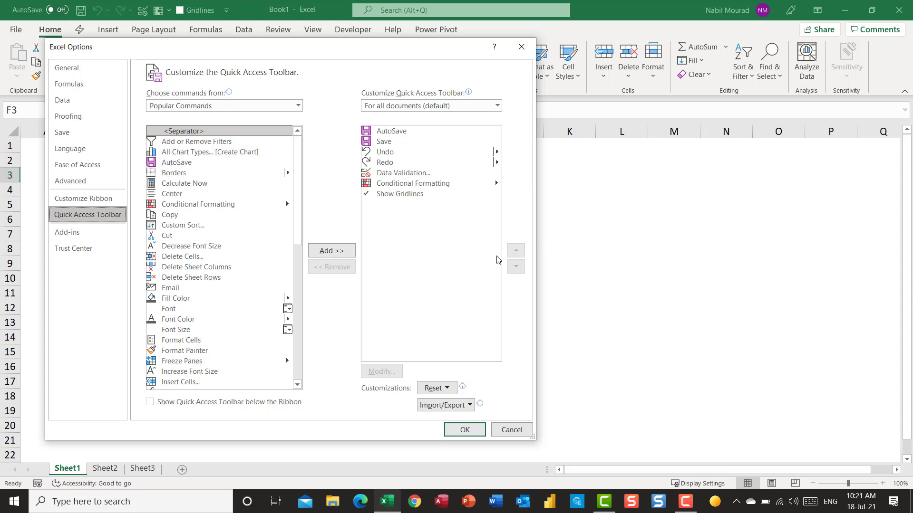
mouse_move(507, 260)
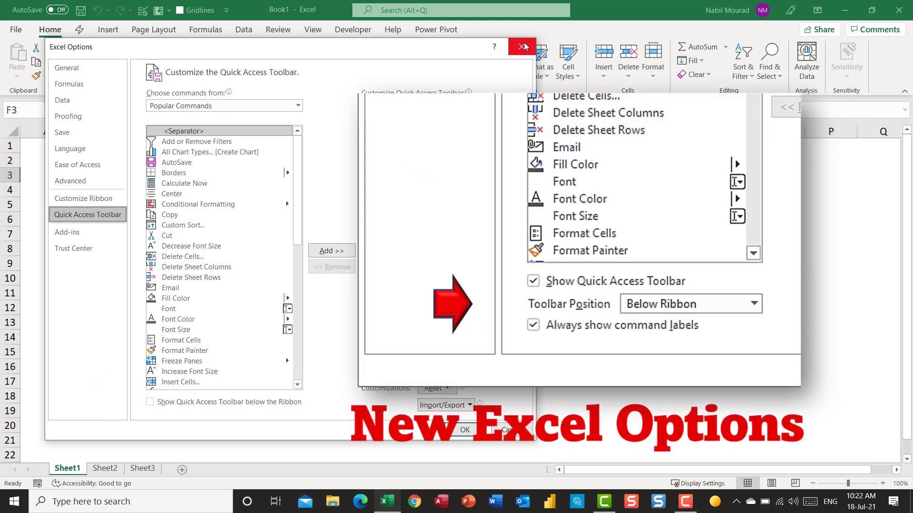
Step: Close Excel Options without changing the Quick Access Toolbar
click(522, 47)
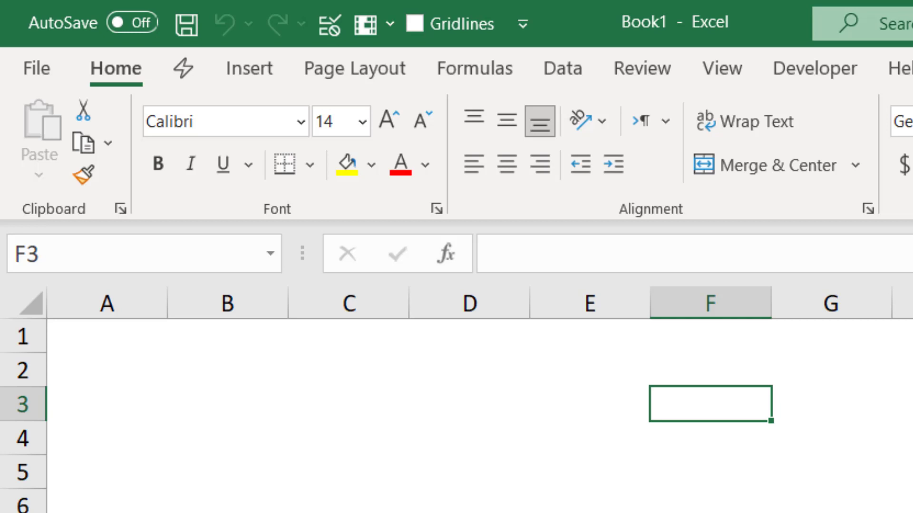
mouse_move(159, 443)
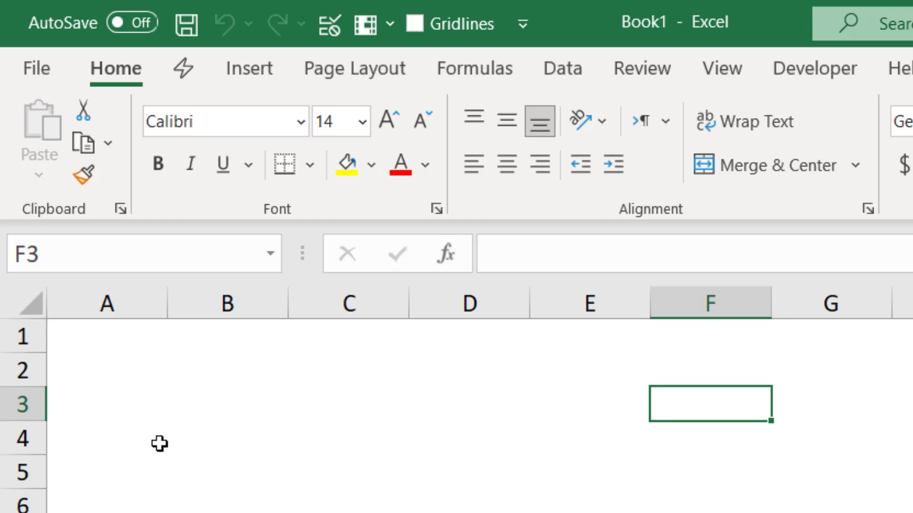
mouse_move(330, 24)
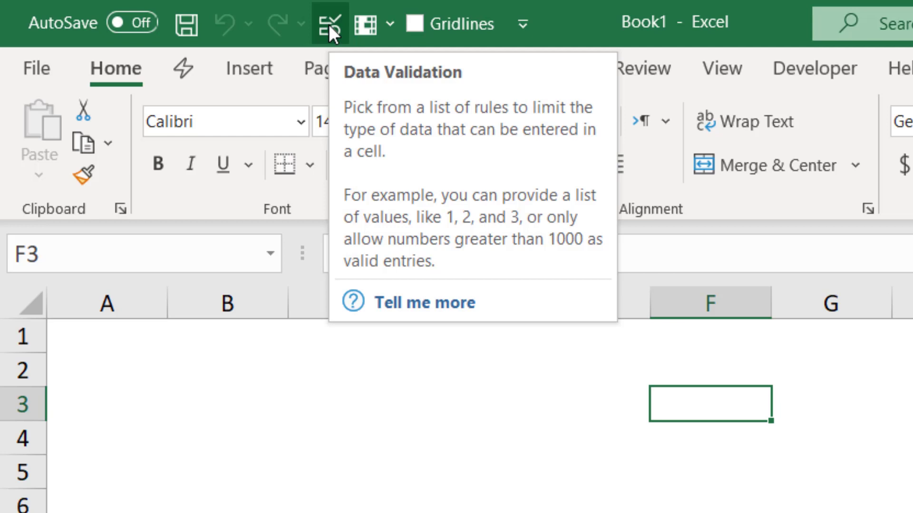
mouse_move(366, 24)
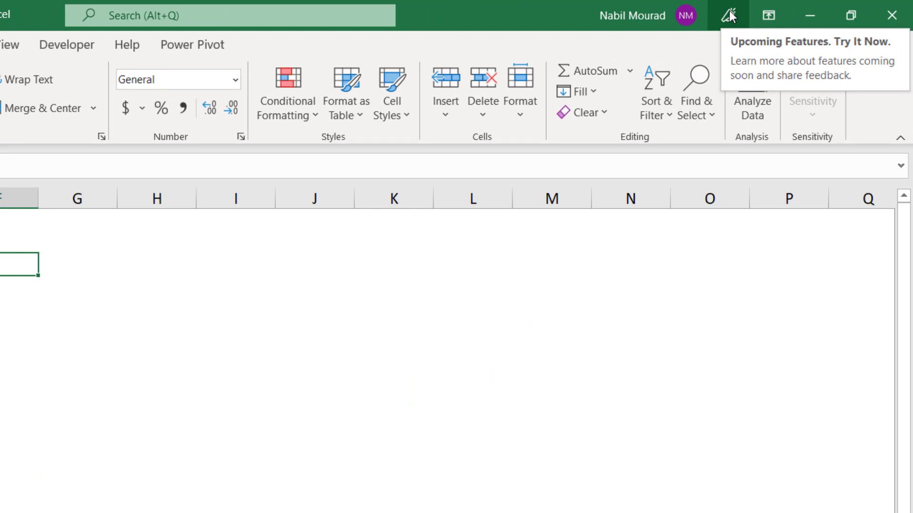
Step: Turn on Coming Soon's new-experience preview, accept the restart notice, and close Excel
click(727, 16)
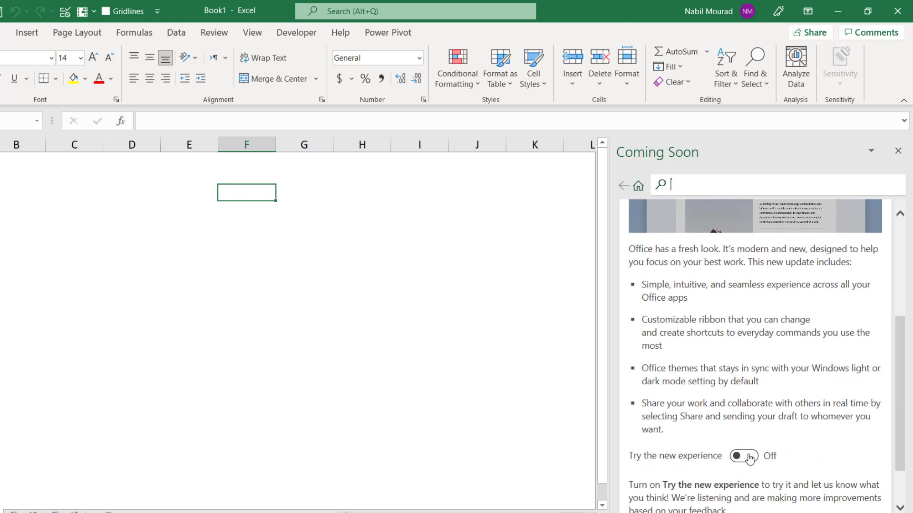
click(744, 456)
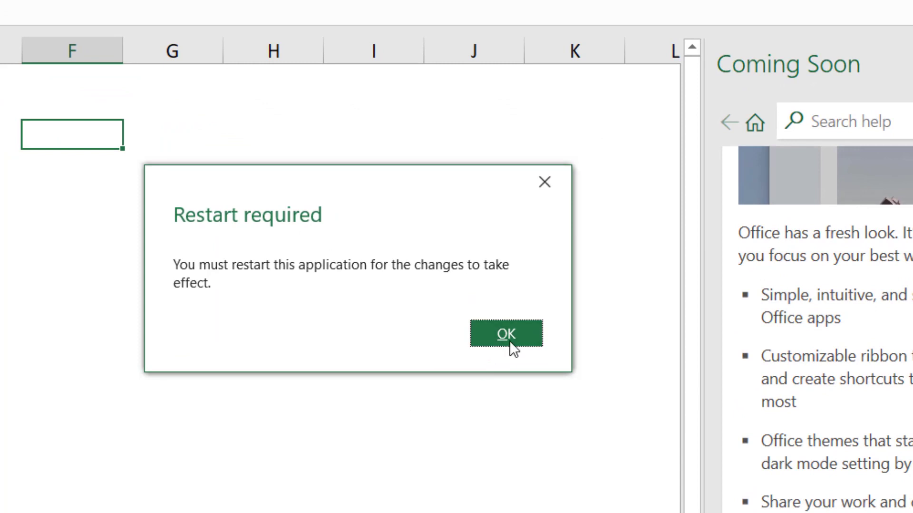
click(505, 334)
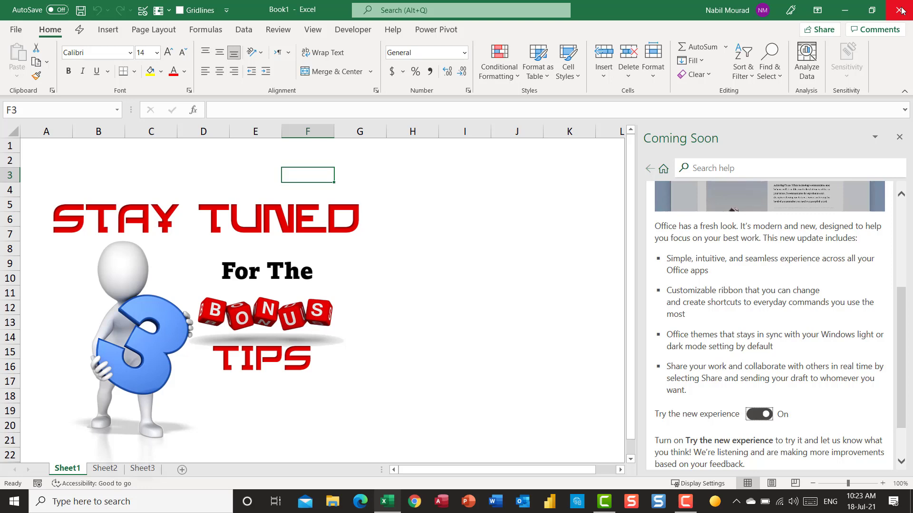
click(902, 10)
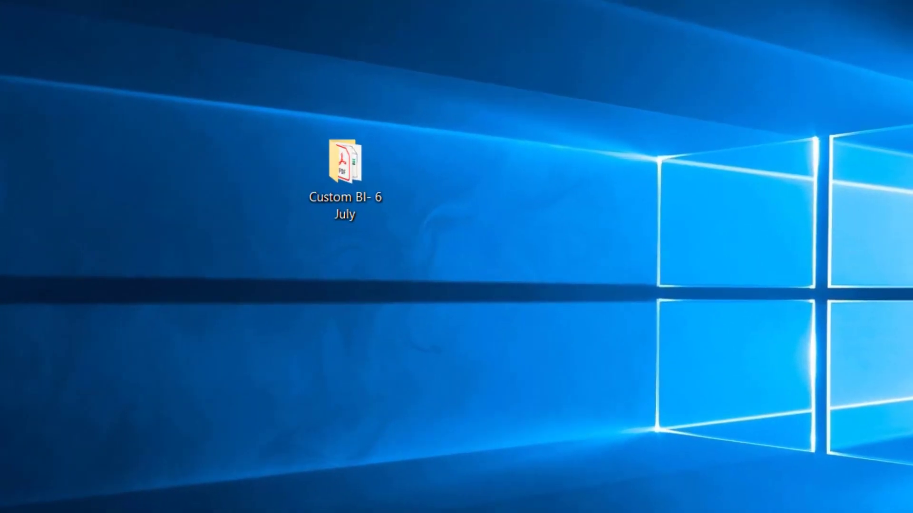
Step: Reopen Excel with the New Look.xlsx workbook listing three grocery items
double_click(345, 162)
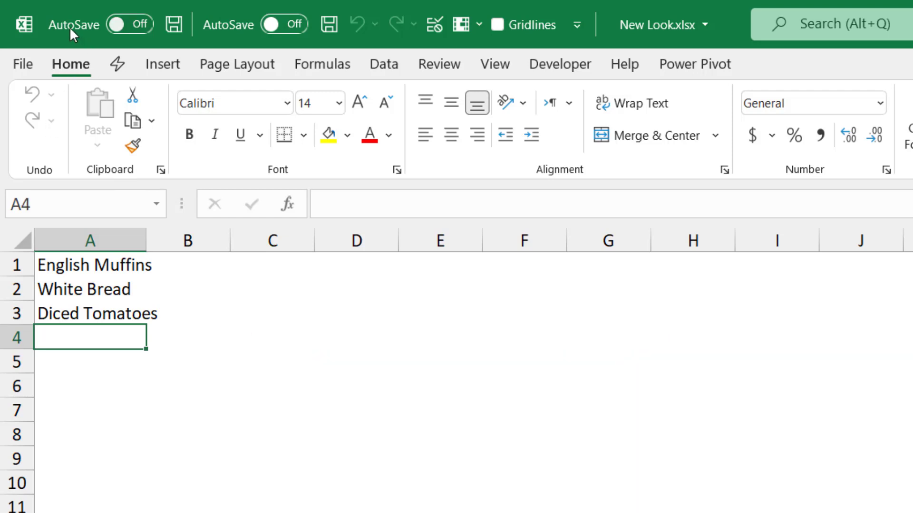
mouse_move(396, 25)
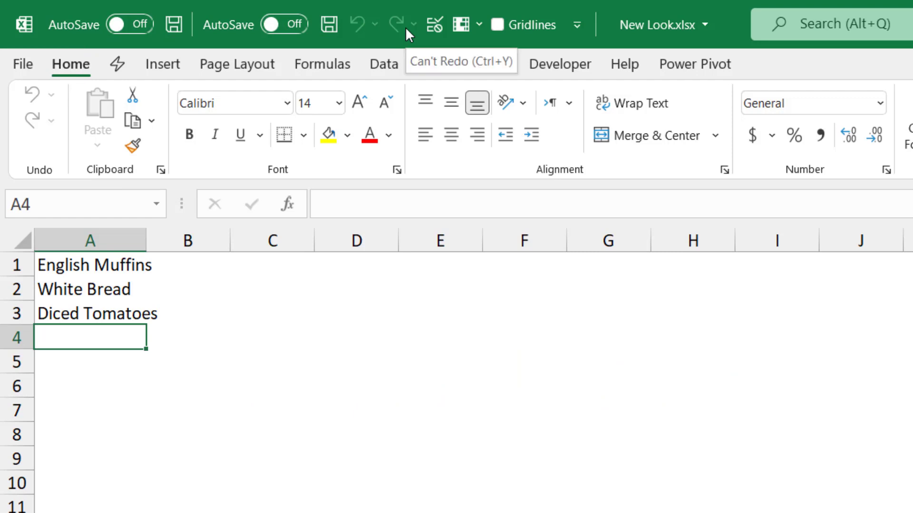
mouse_move(556, 25)
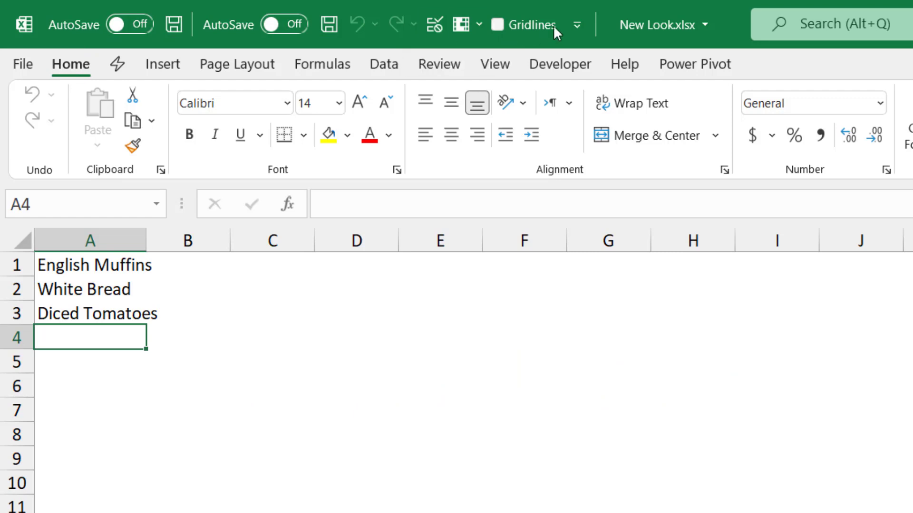
mouse_move(577, 24)
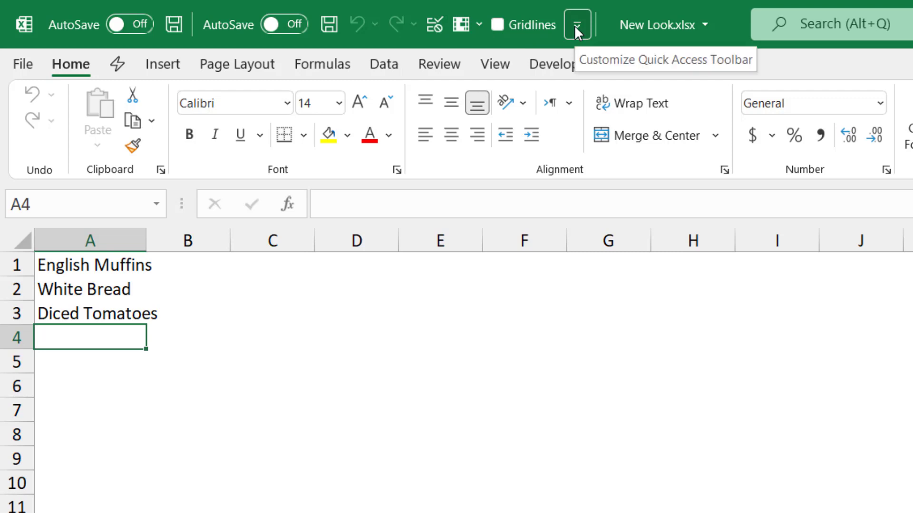
Step: Show Excel's Quick Access Toolbar below the ribbon, then reopen its customize menu
click(577, 24)
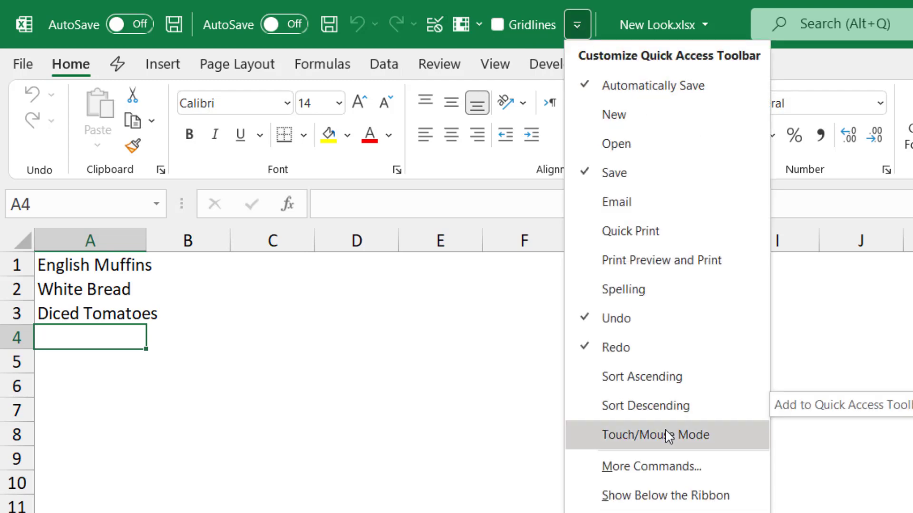
mouse_move(666, 496)
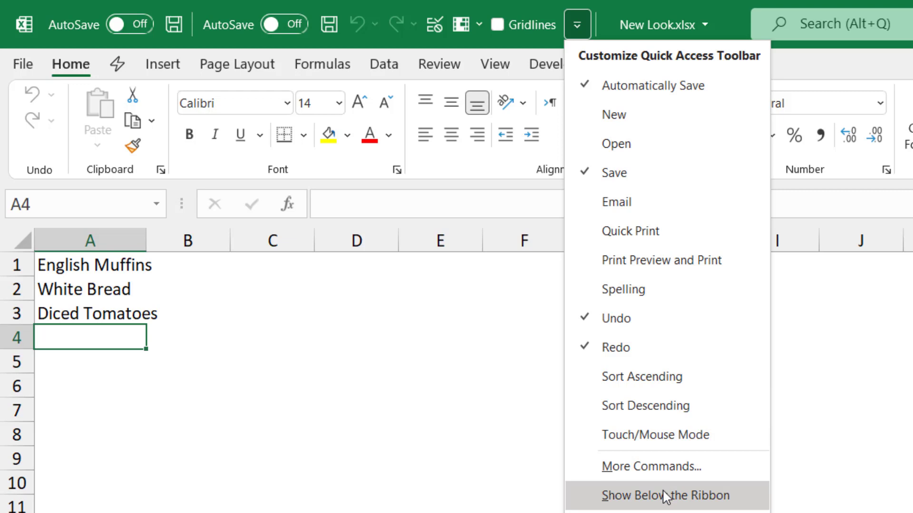
click(665, 496)
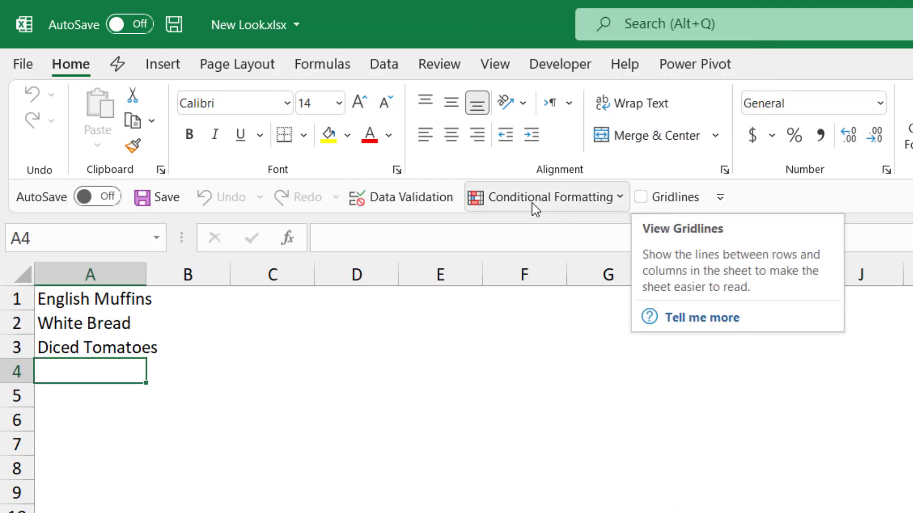
mouse_move(487, 378)
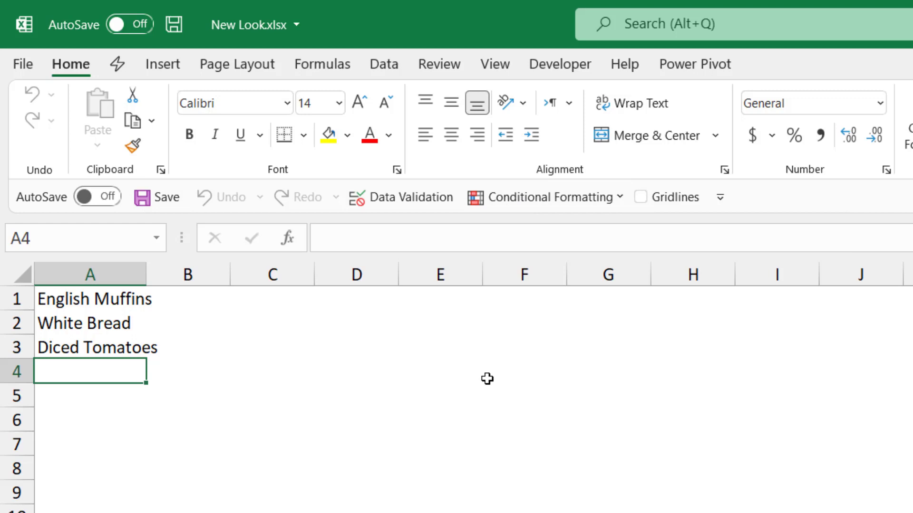
mouse_move(677, 356)
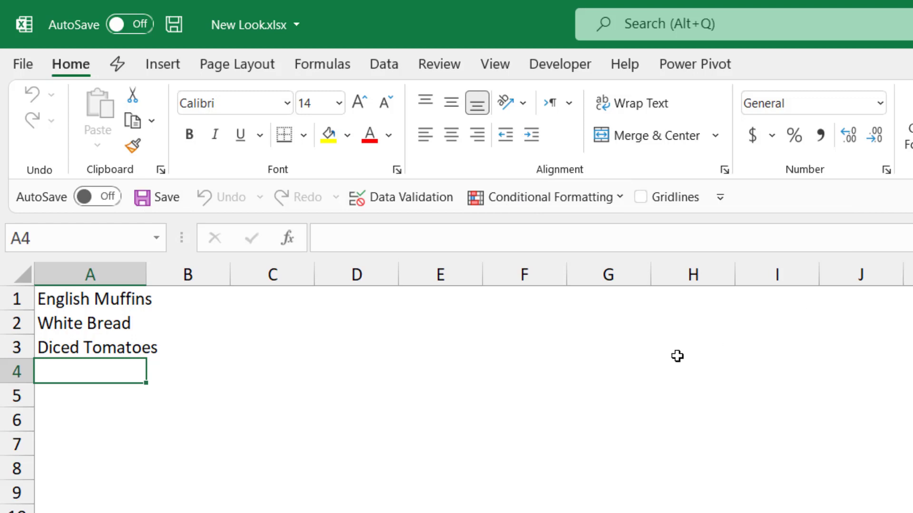
click(468, 128)
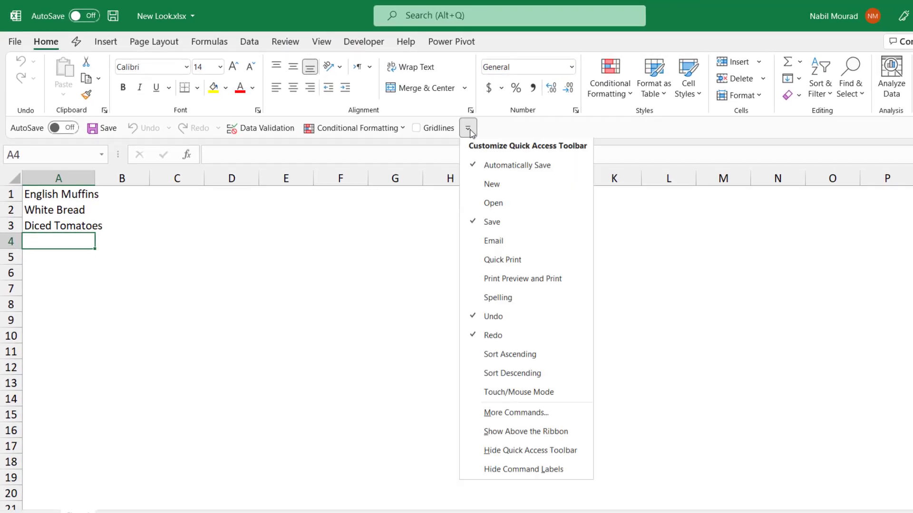
mouse_move(516, 168)
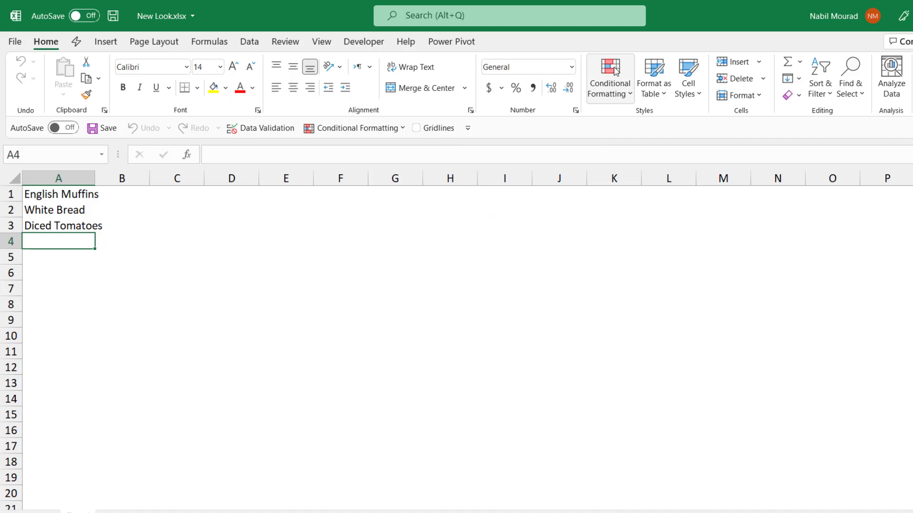
mouse_move(654, 78)
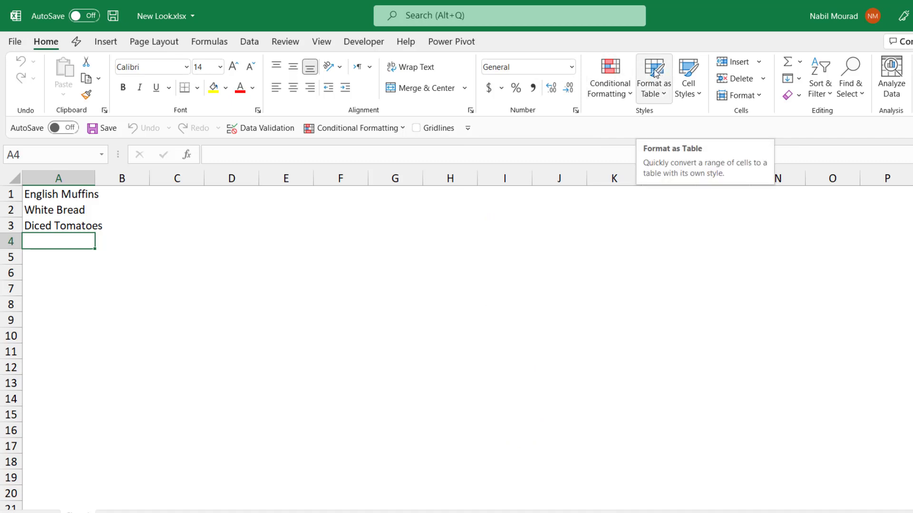
right_click(653, 77)
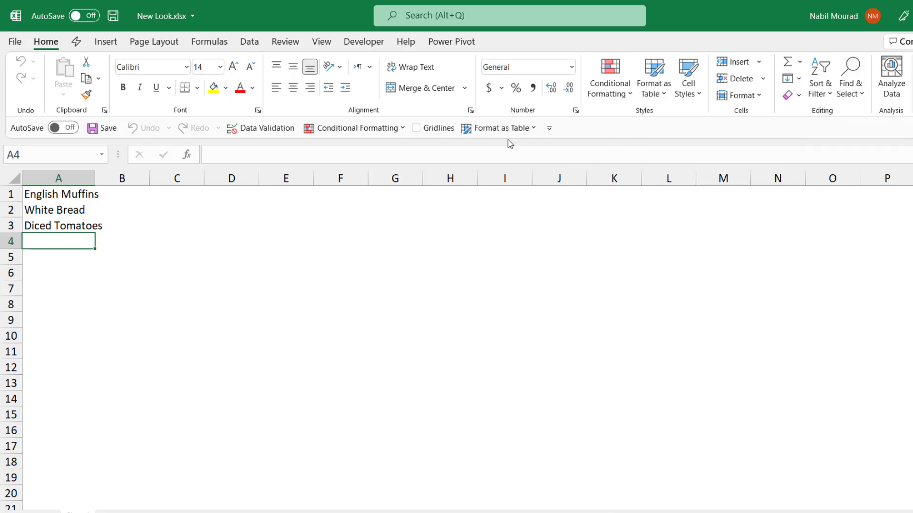
mouse_move(295, 242)
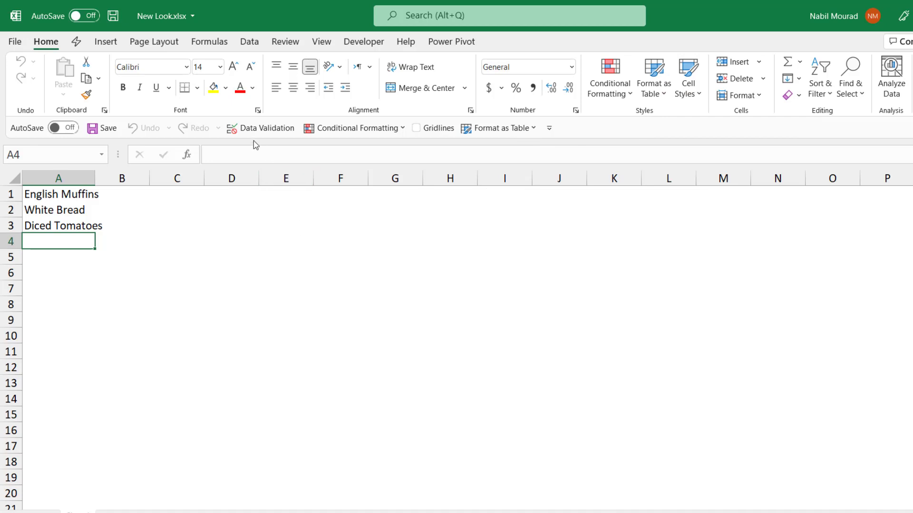
mouse_move(396, 144)
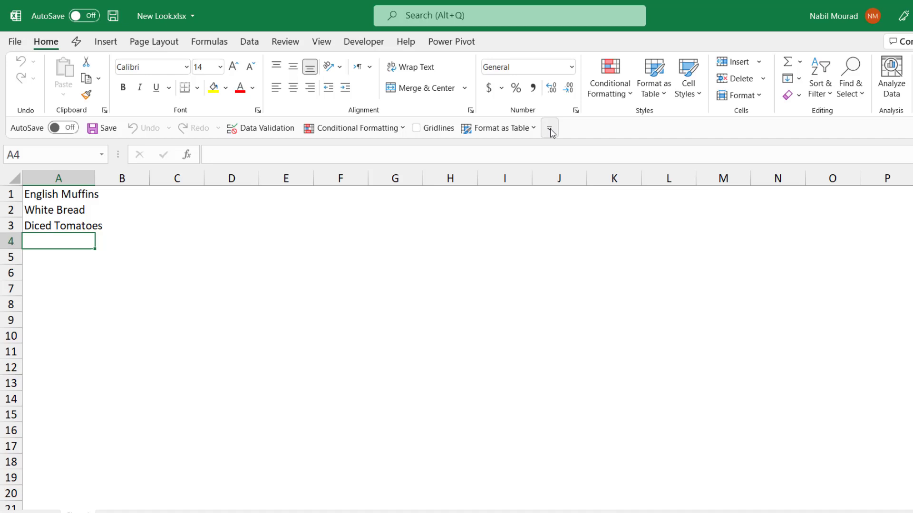
click(548, 127)
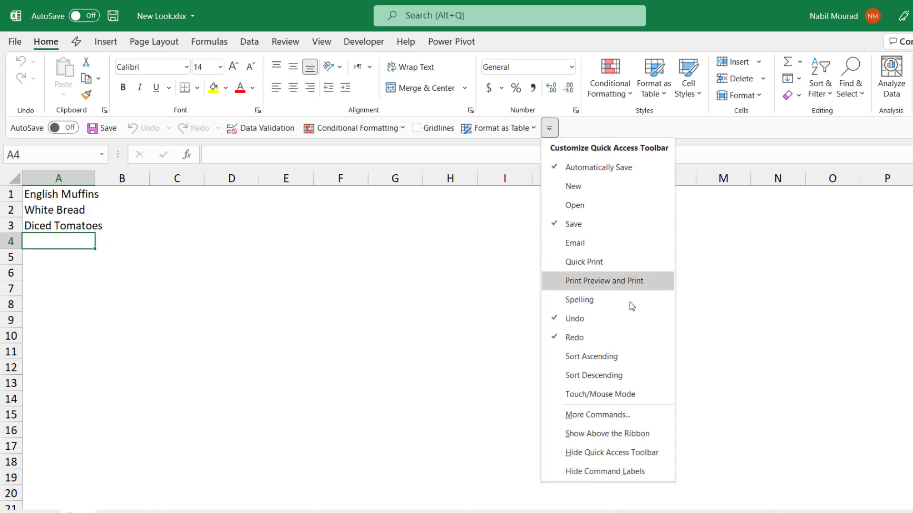
mouse_move(623, 477)
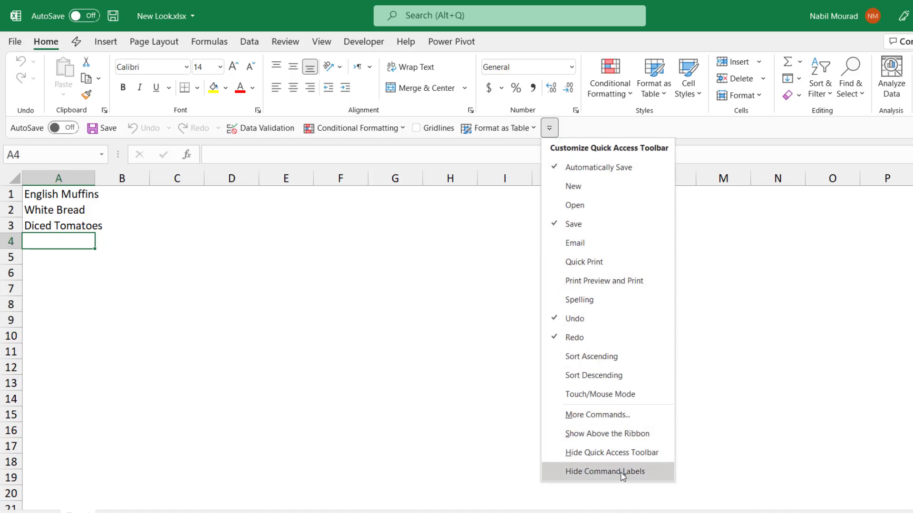
click(603, 471)
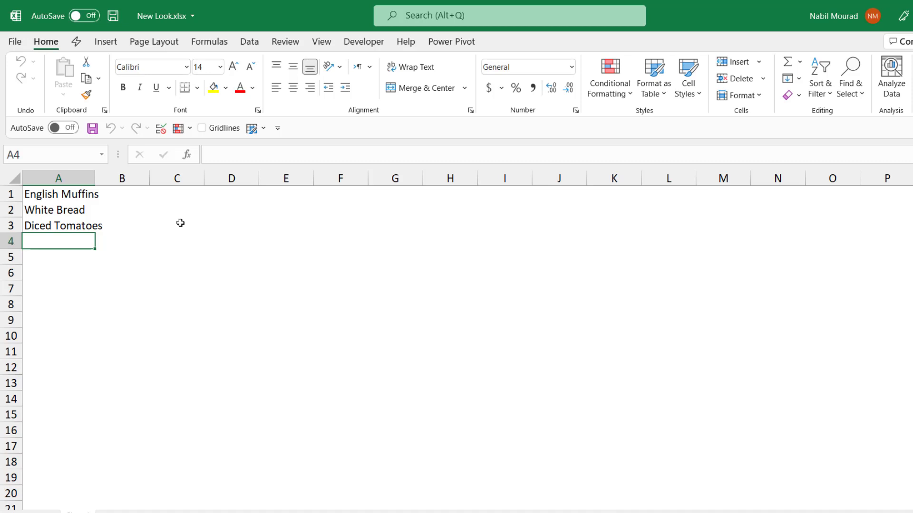
mouse_move(277, 128)
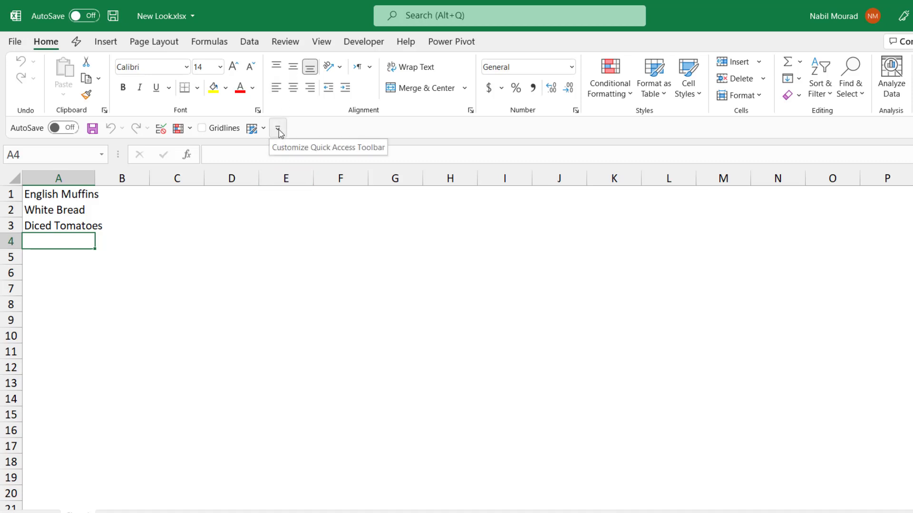
click(278, 127)
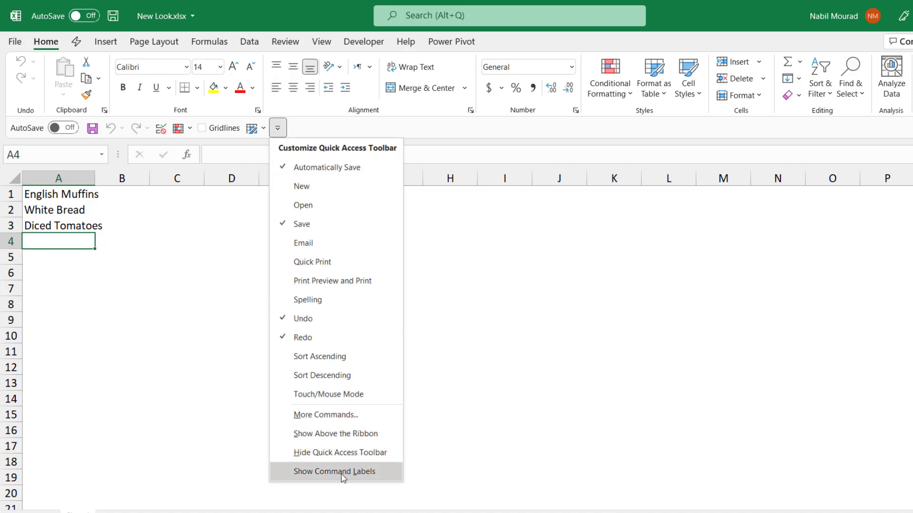
click(334, 471)
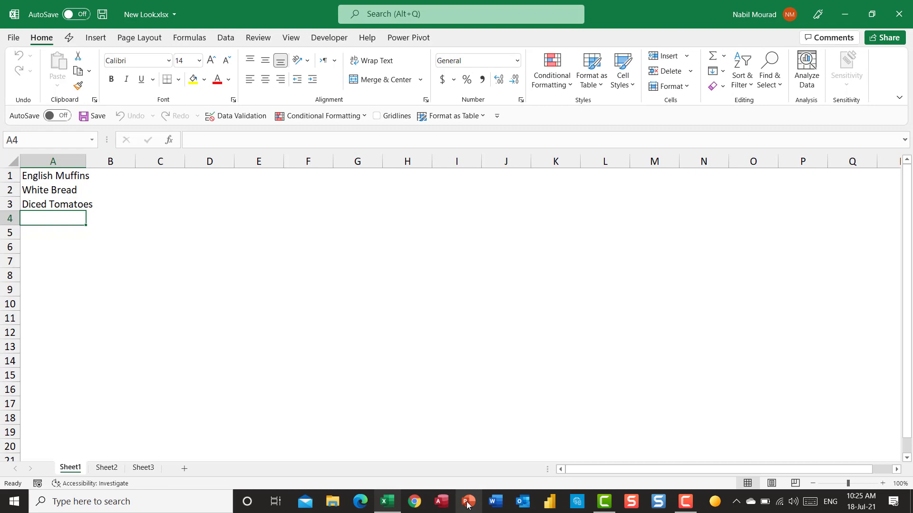
Step: Open New QAT.pptx and show its Quick Access Toolbar below the ribbon
right_click(468, 501)
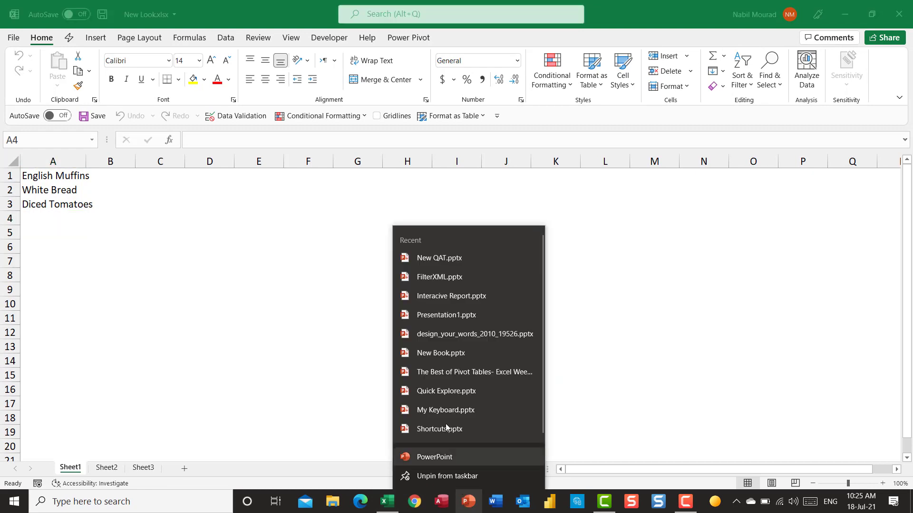
click(434, 460)
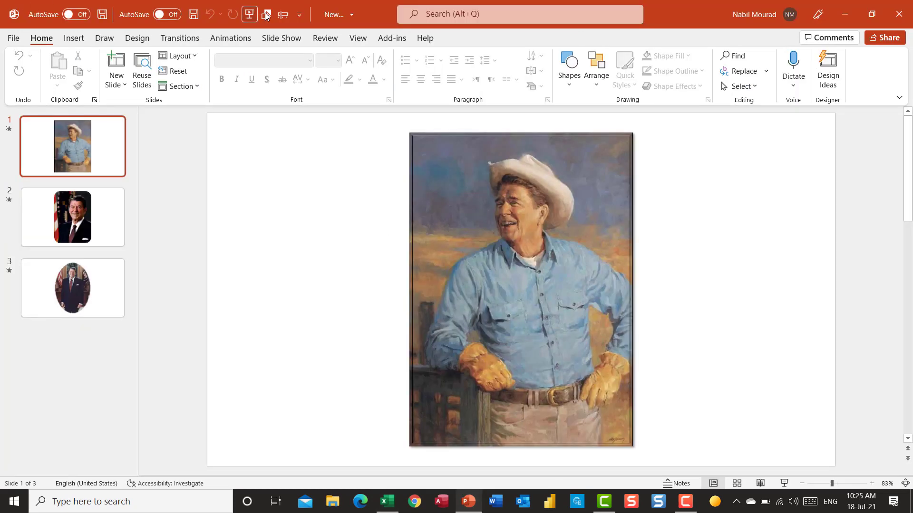
click(299, 14)
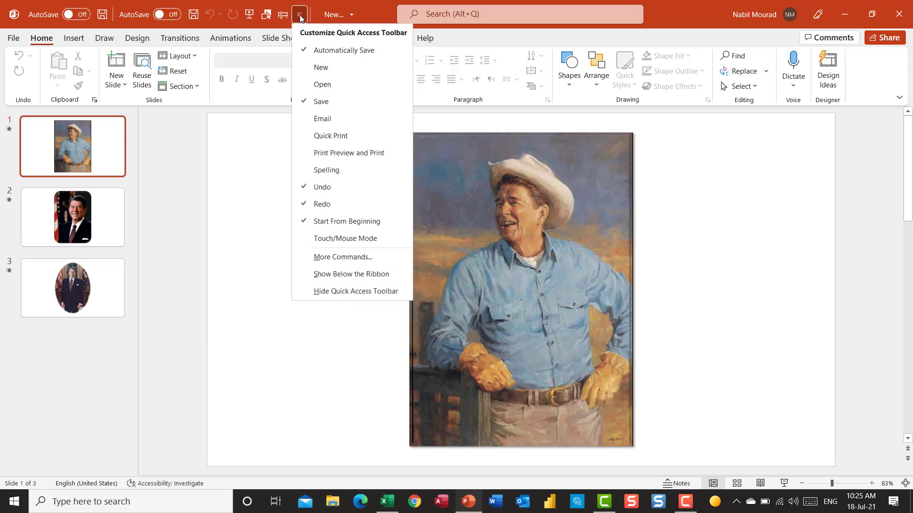
mouse_move(351, 274)
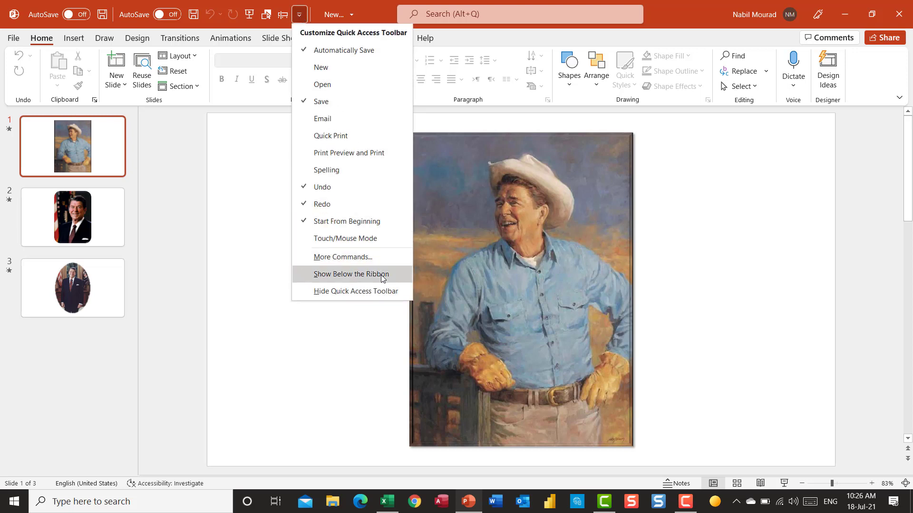
click(352, 274)
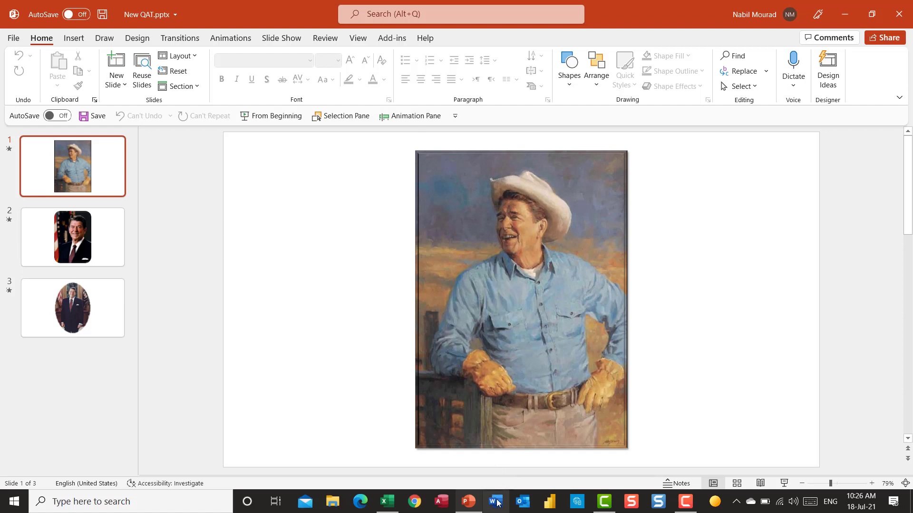
click(494, 501)
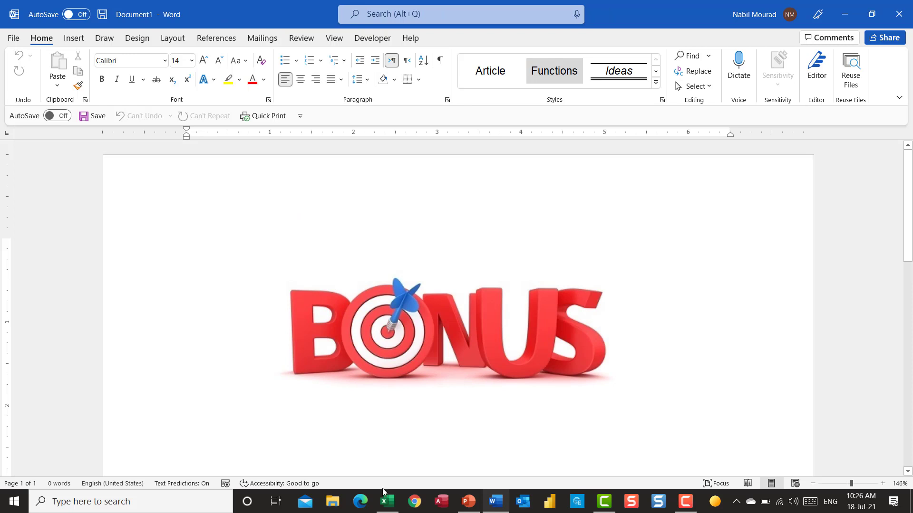
Step: Return to the Excel grocery workbook after checking Word's toolbar below the ribbon
click(386, 501)
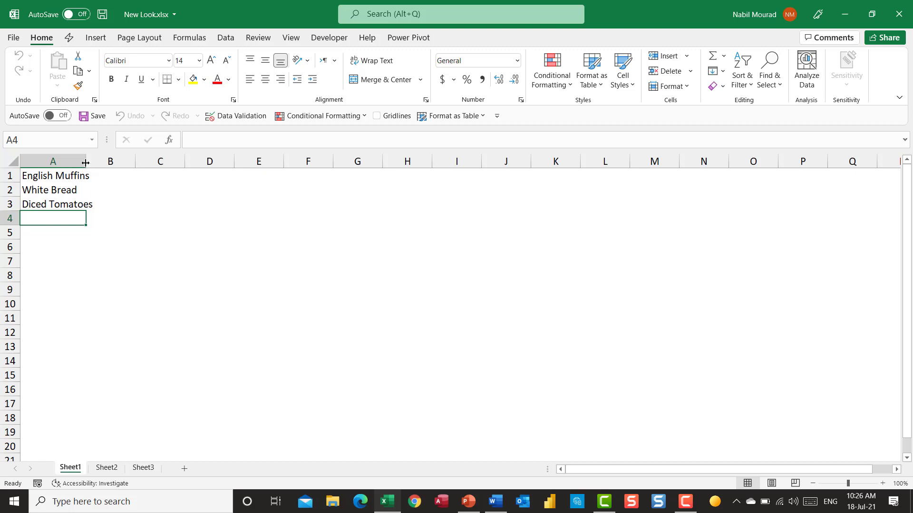
mouse_move(37, 176)
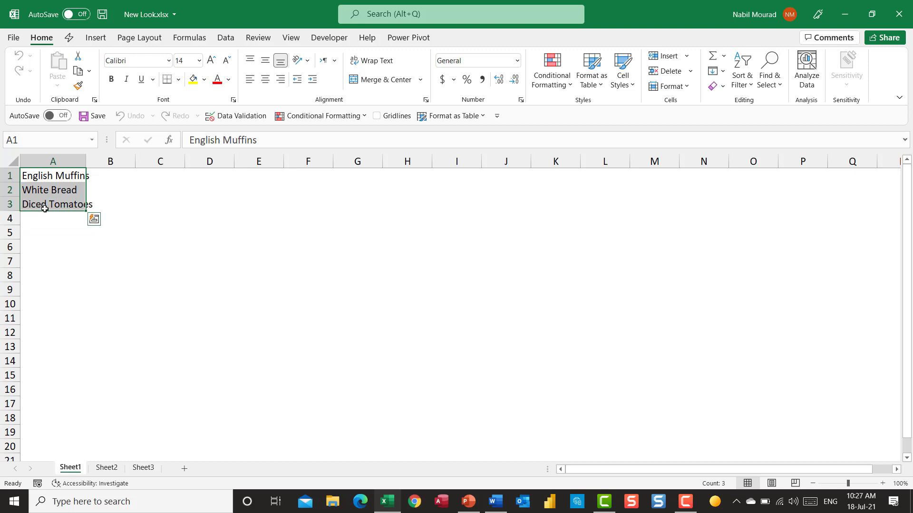
Step: Apply Shrink to fit alignment to grocery cells A1:A3 via Format Cells
key(Ctrl+1)
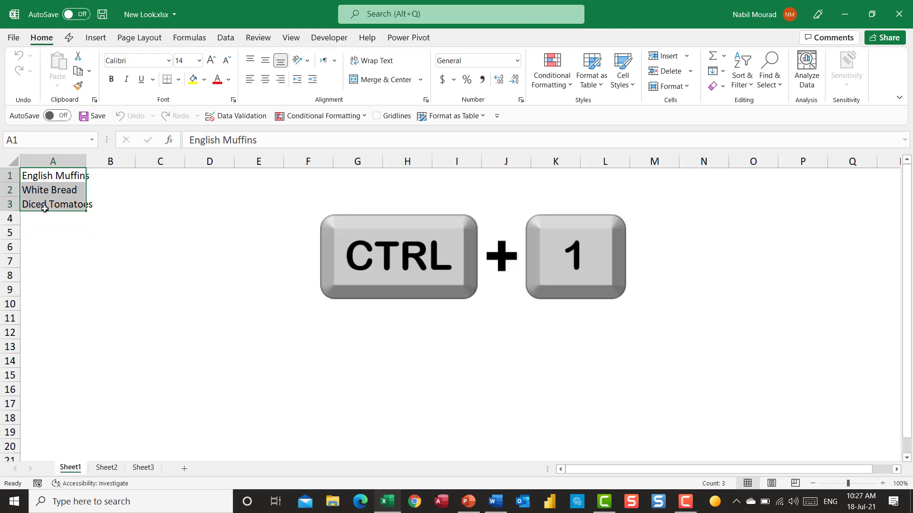
key(ctrl+1)
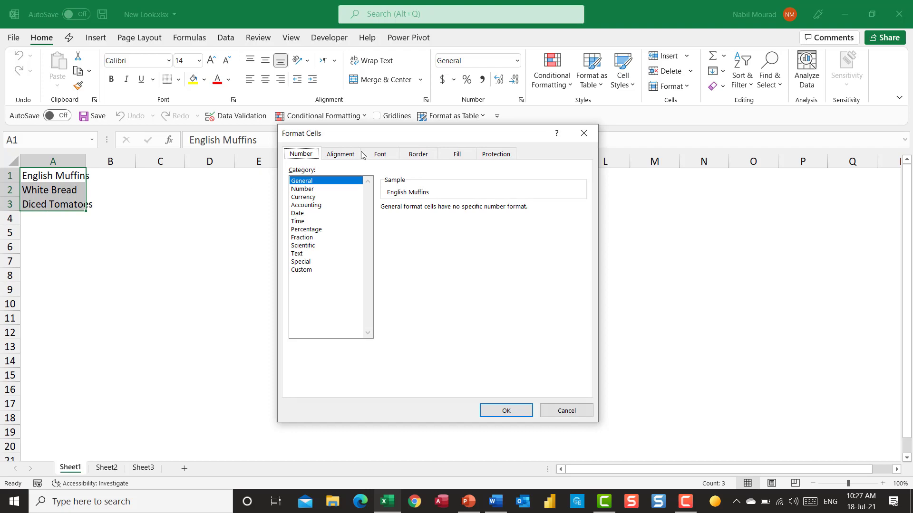
click(340, 154)
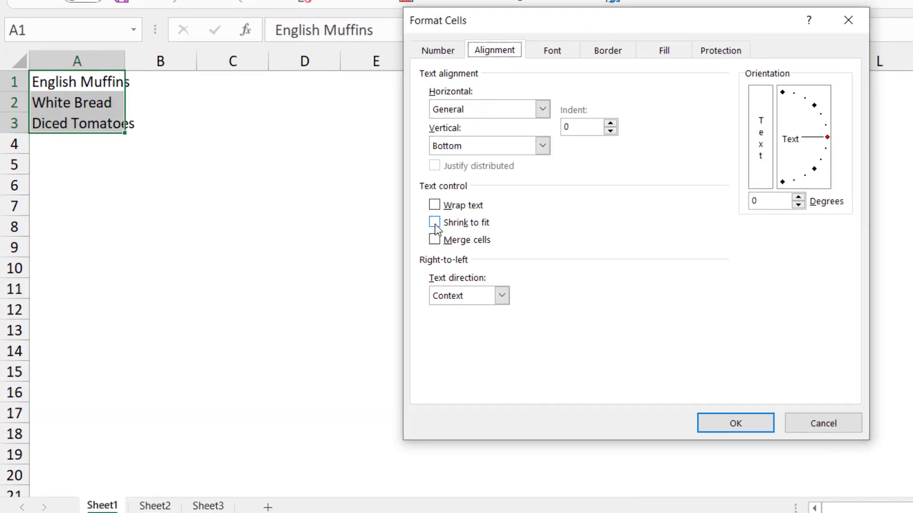
click(434, 223)
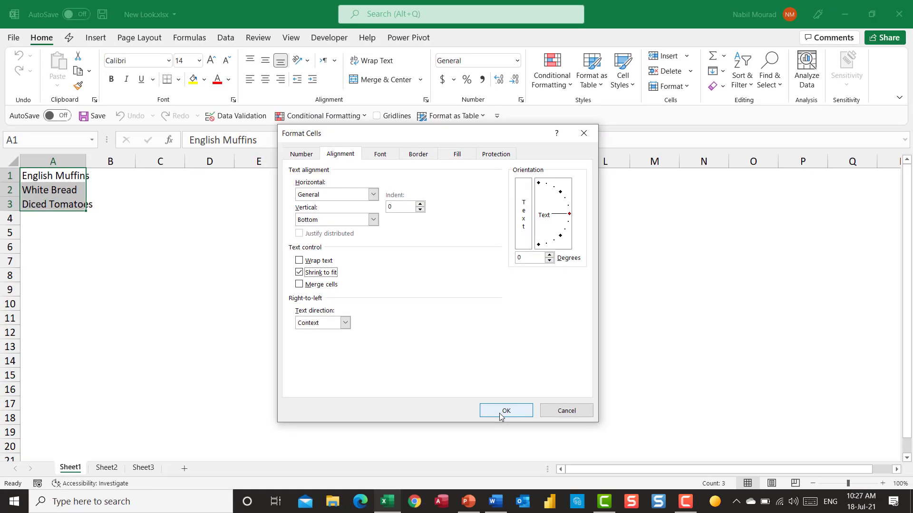
click(505, 410)
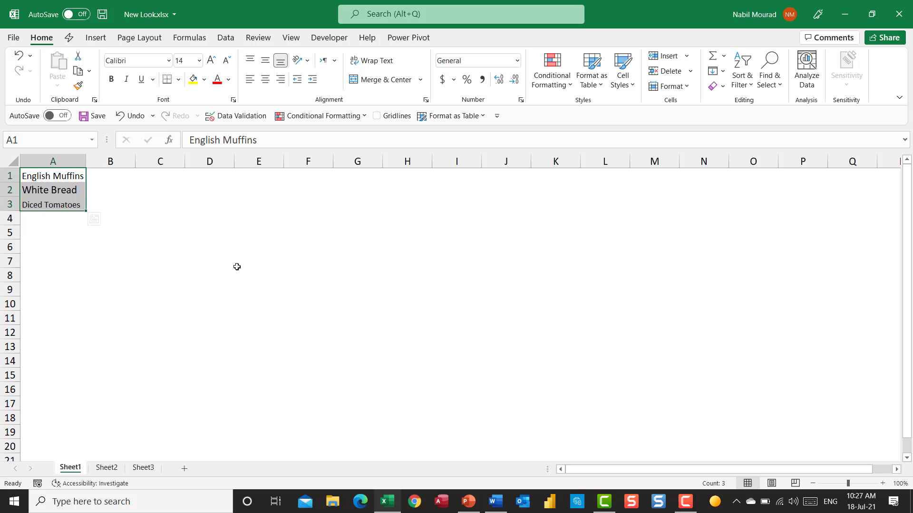
click(259, 260)
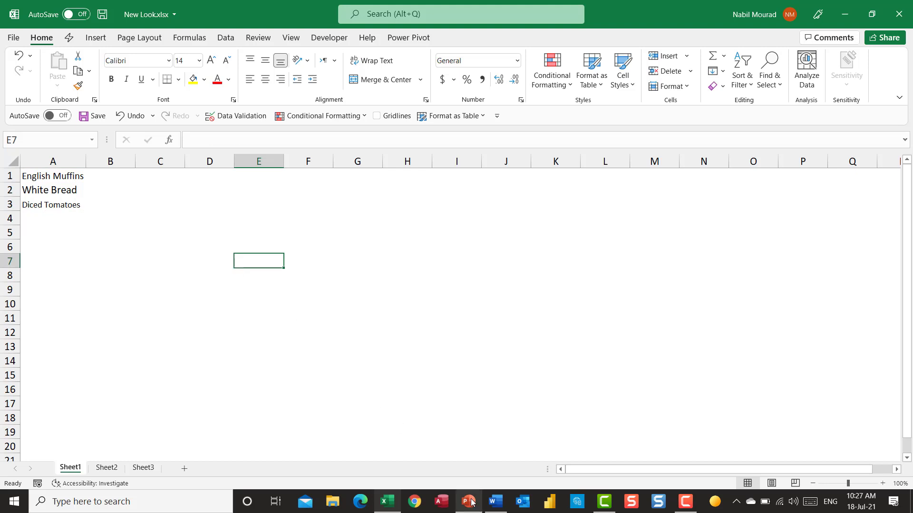
Step: Run the New QAT presentation as a slide show from slide 1
click(467, 501)
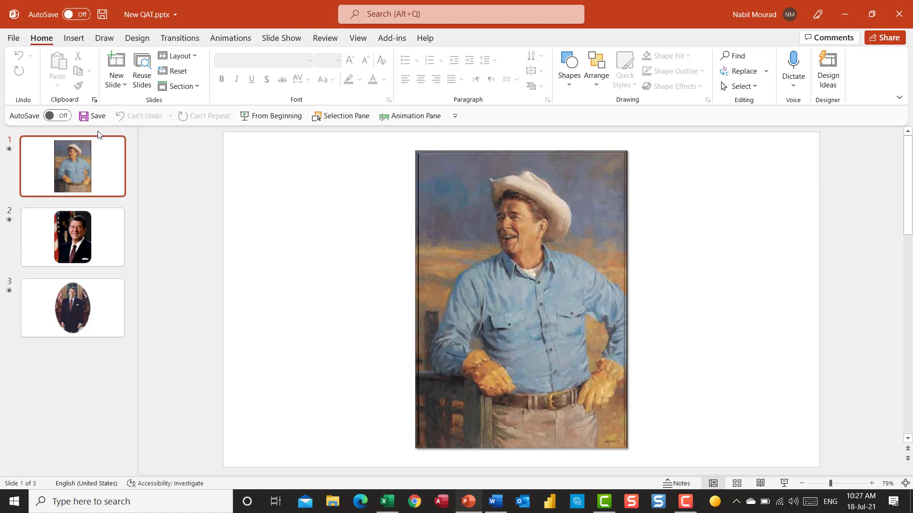
mouse_move(339, 259)
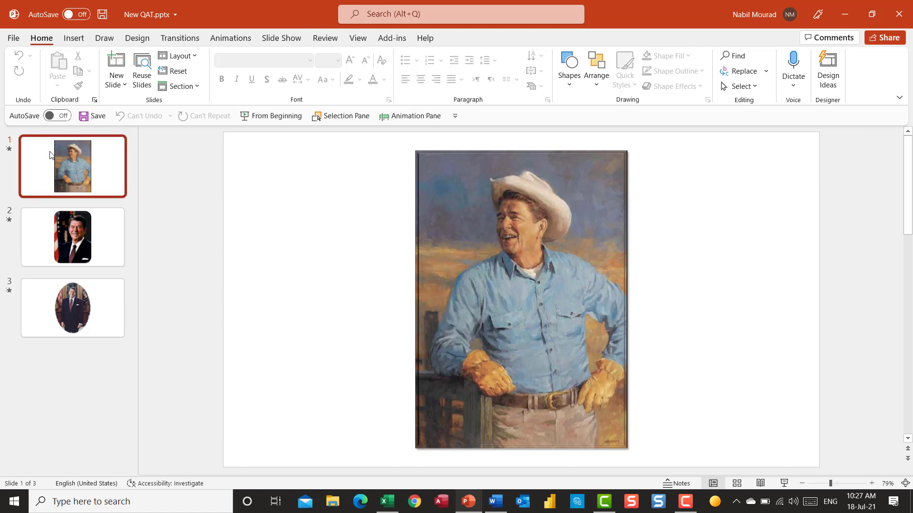
mouse_move(62, 188)
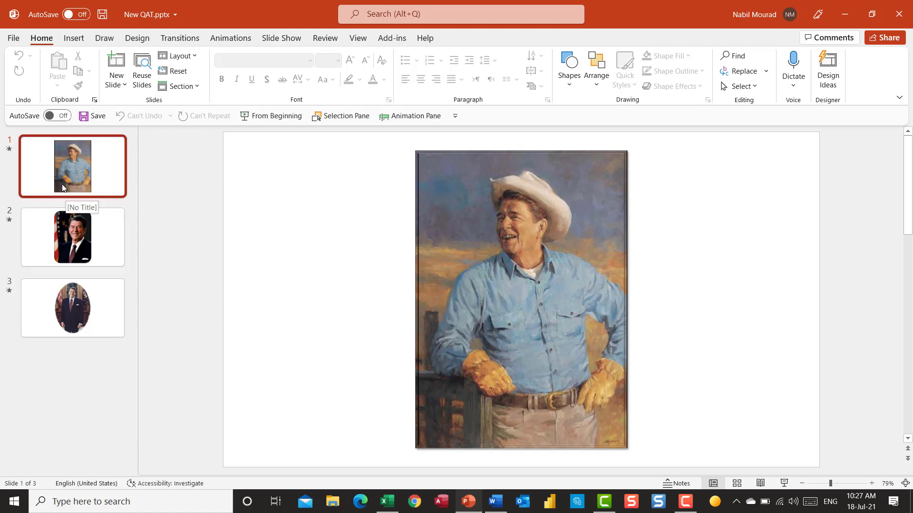
mouse_move(101, 344)
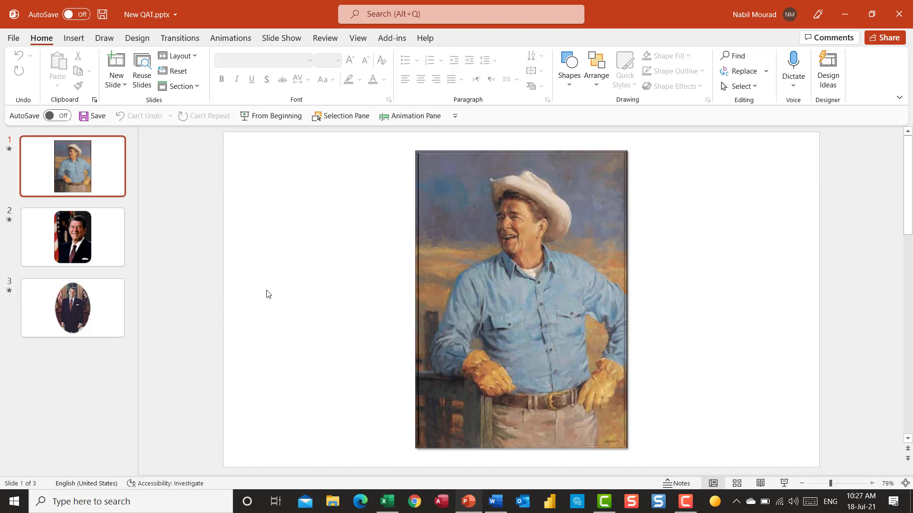
key(F5)
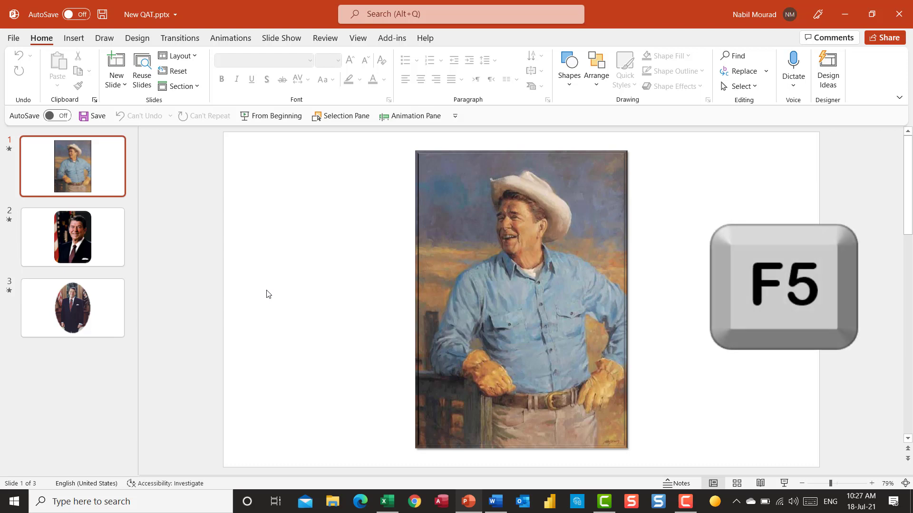
click(73, 308)
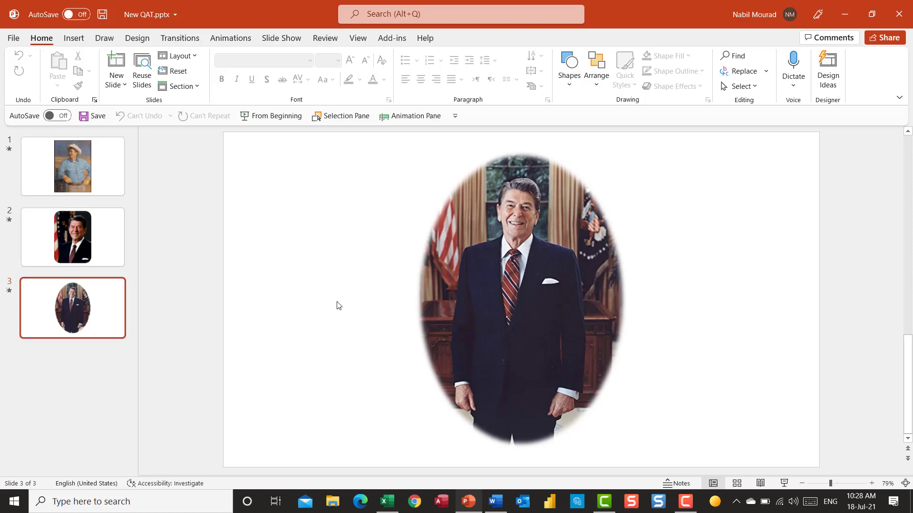
mouse_move(345, 116)
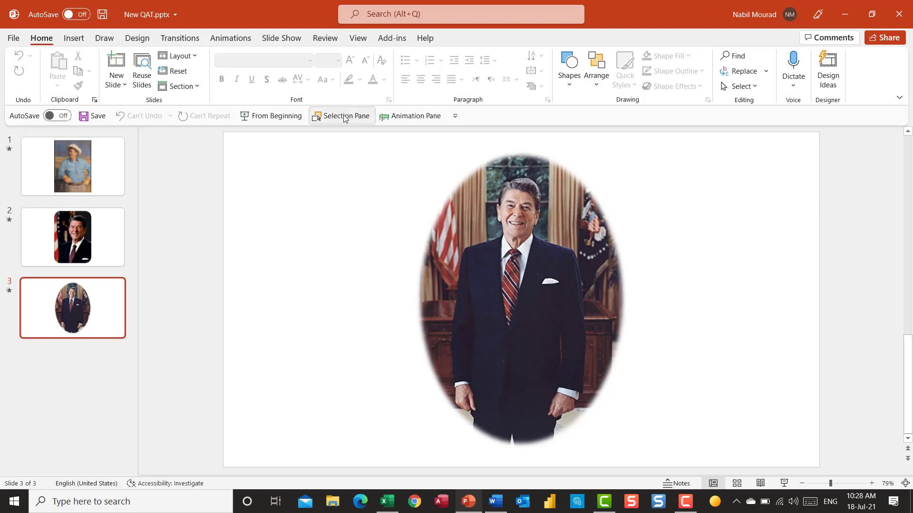
mouse_move(342, 116)
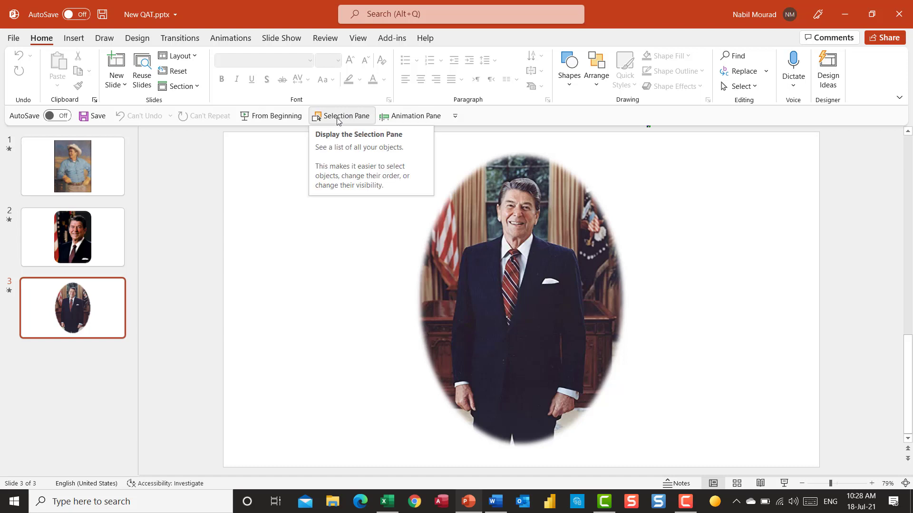
mouse_move(754, 95)
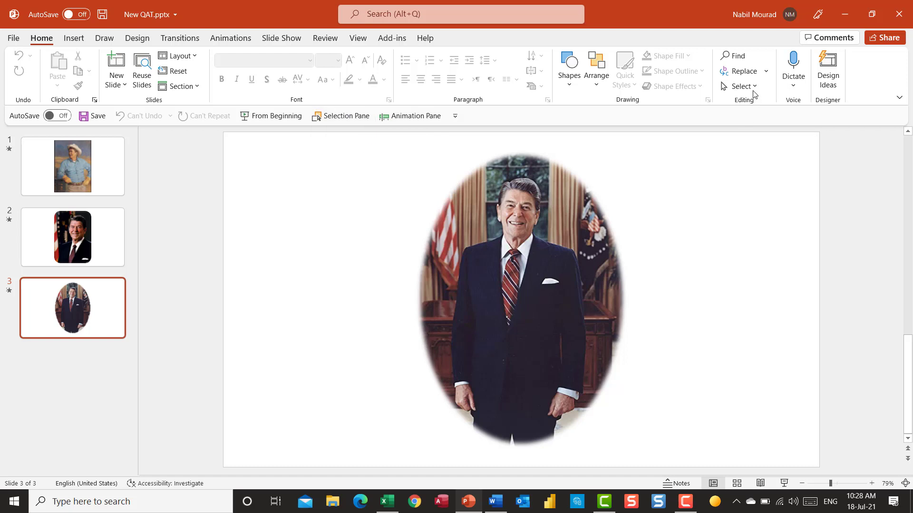
mouse_move(742, 86)
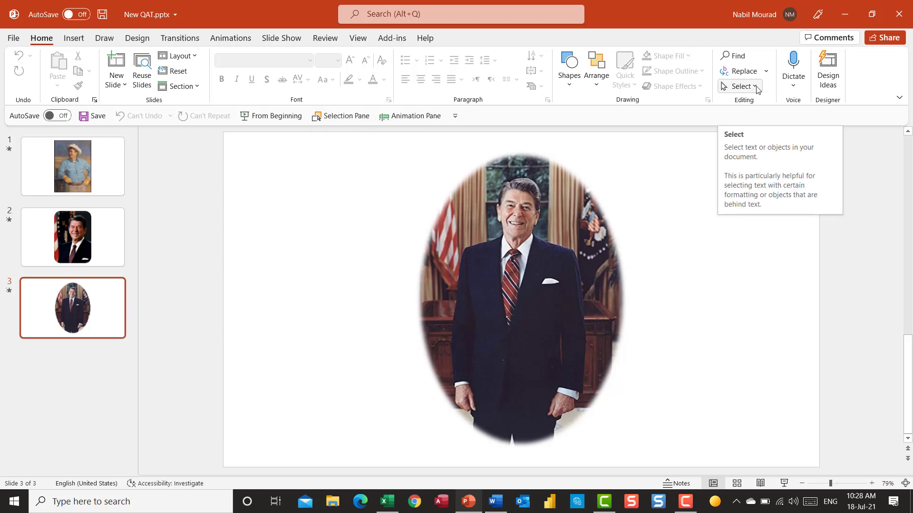
Step: Open the Selection Pane, select picture !!Reagan, and go to slide 1
click(740, 86)
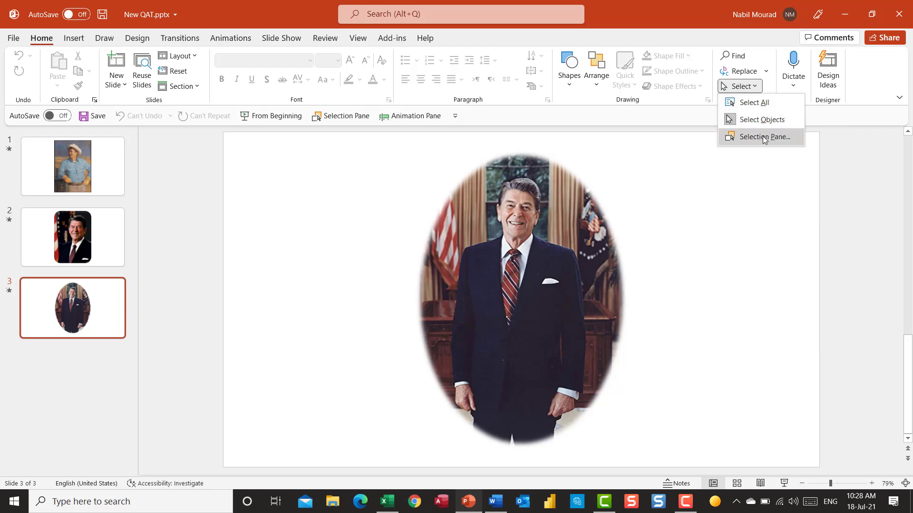
click(764, 137)
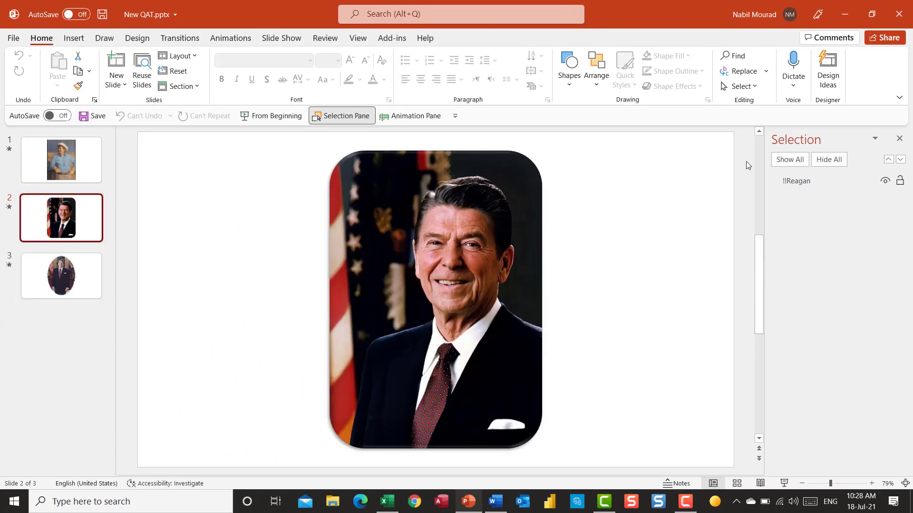
click(797, 182)
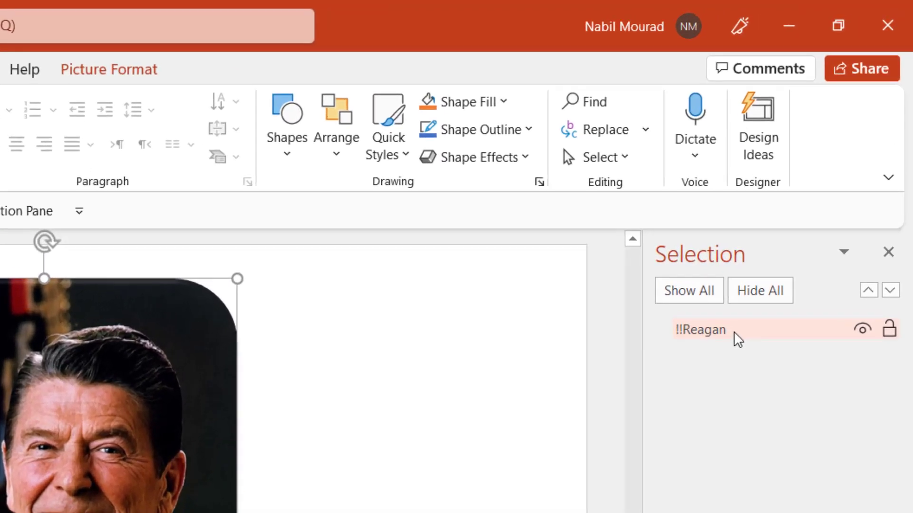
click(698, 329)
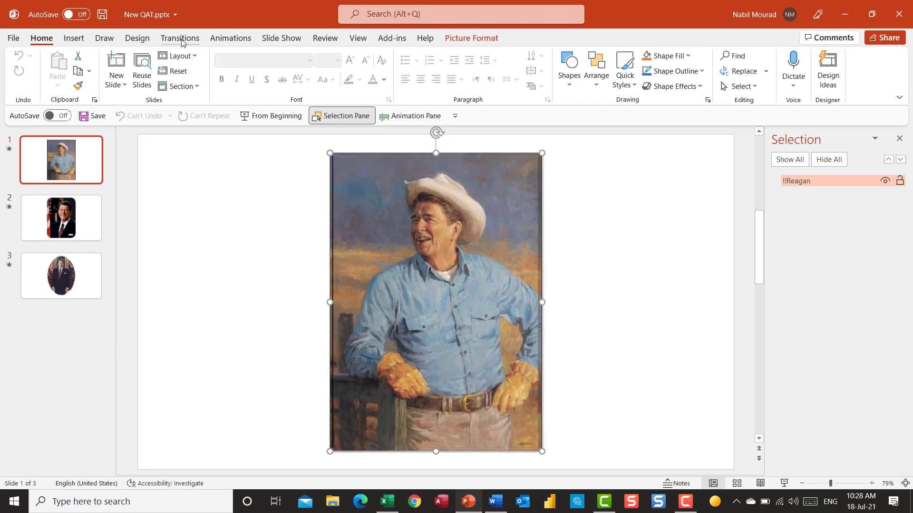
Step: Cut slide 1's transition duration from 02.00 to 01.25, then bring Word forward
click(179, 38)
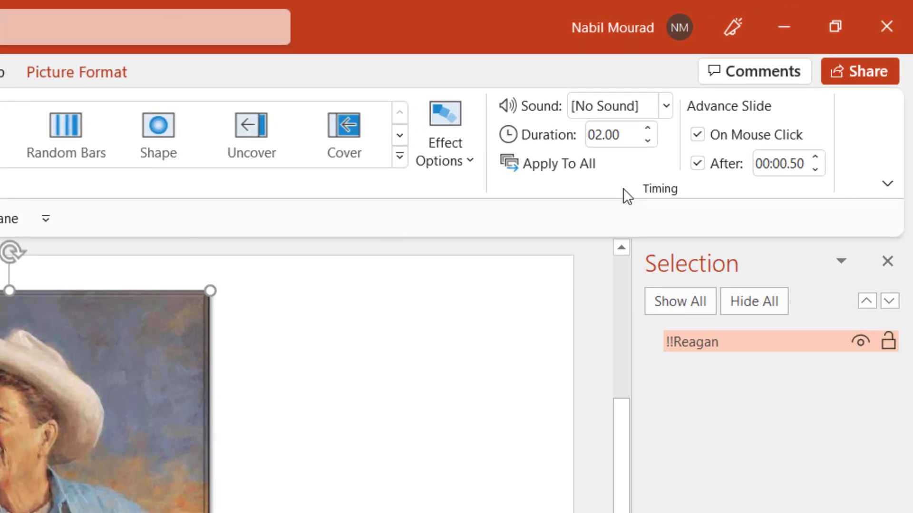
click(648, 142)
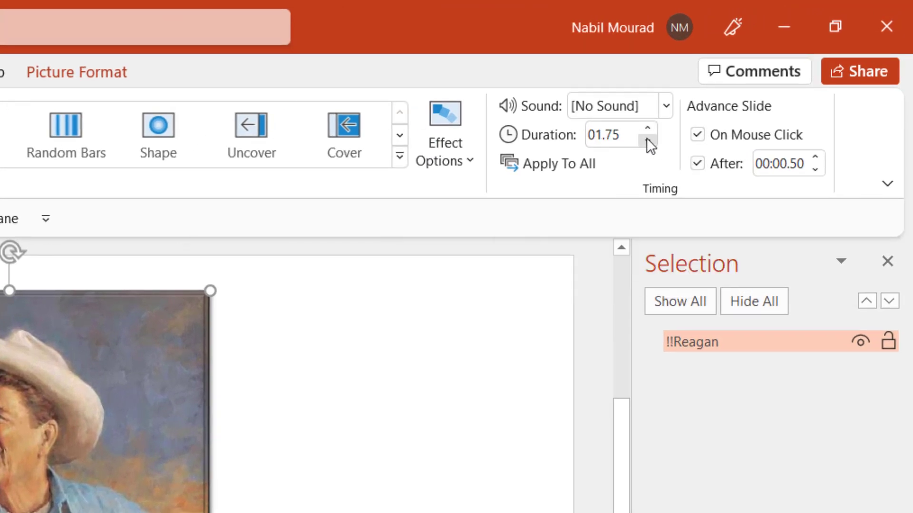
click(647, 143)
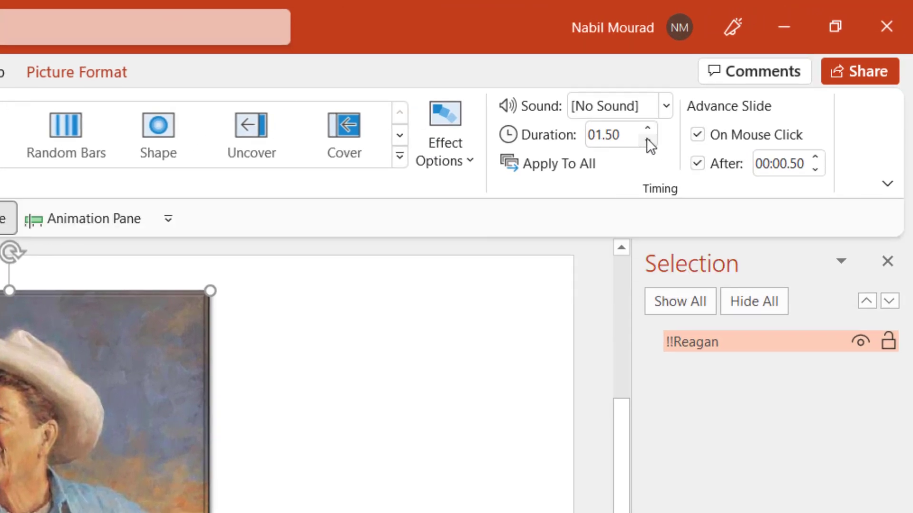
click(646, 142)
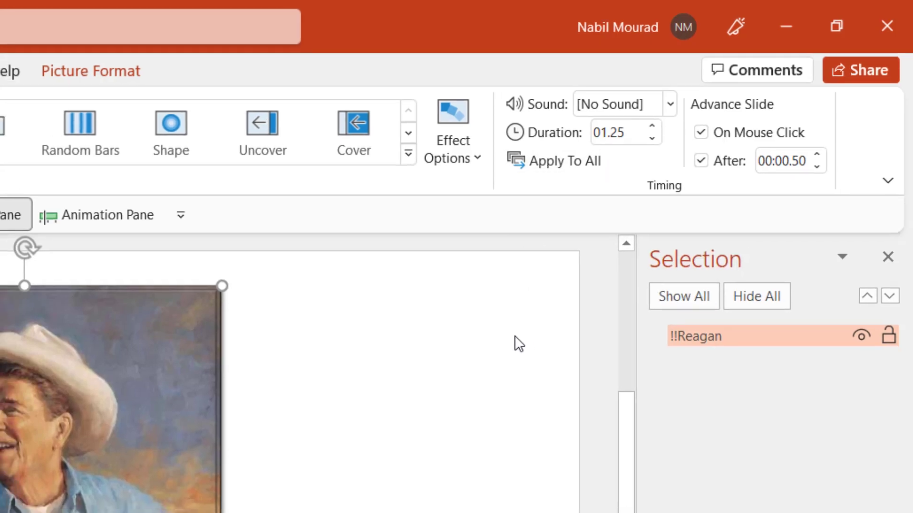
click(493, 501)
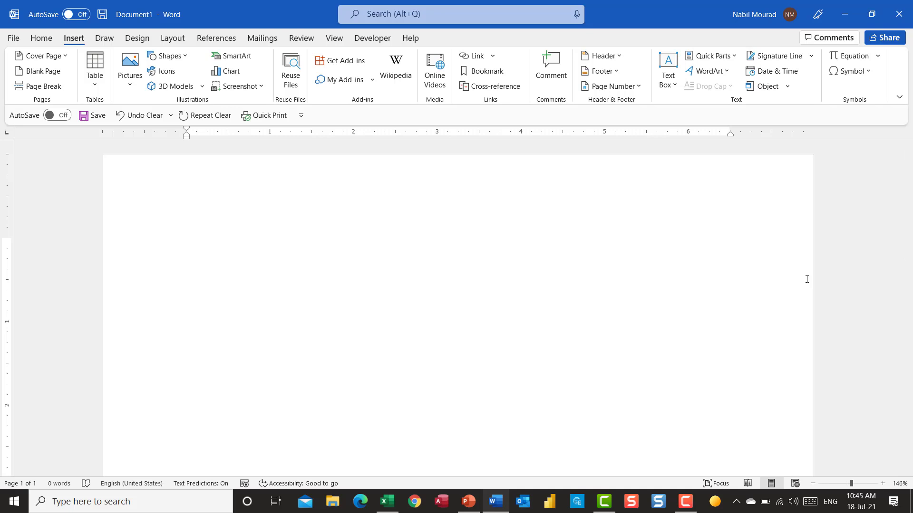
Step: Insert a field containing =4581\*cardtext on the blank page
click(186, 247)
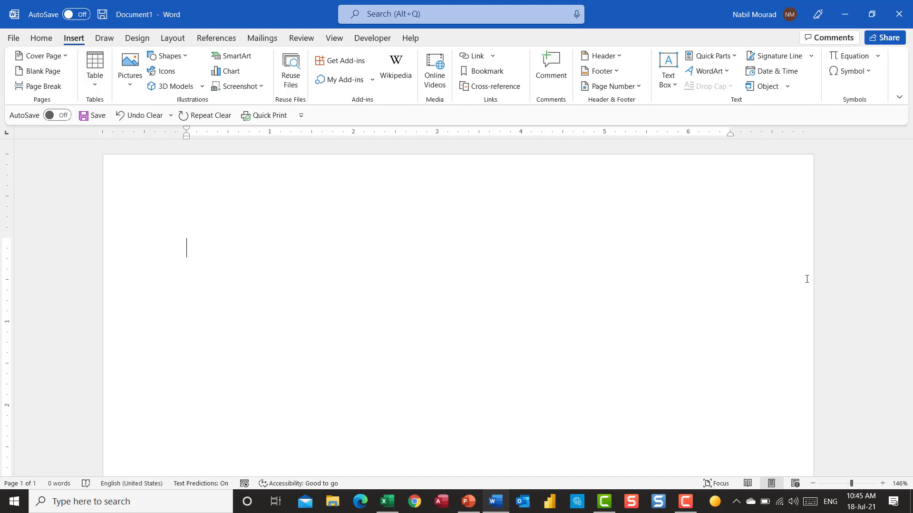
key(ctrl+F9)
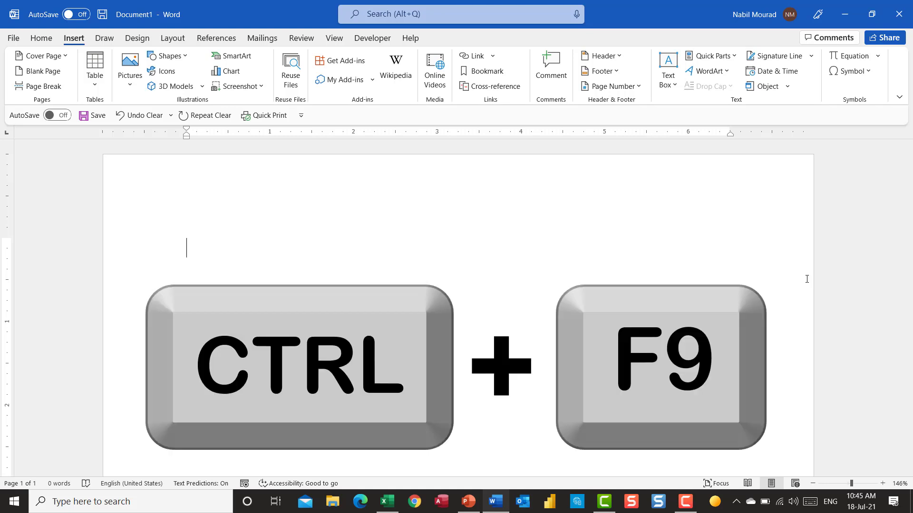
key(ctrl+F9)
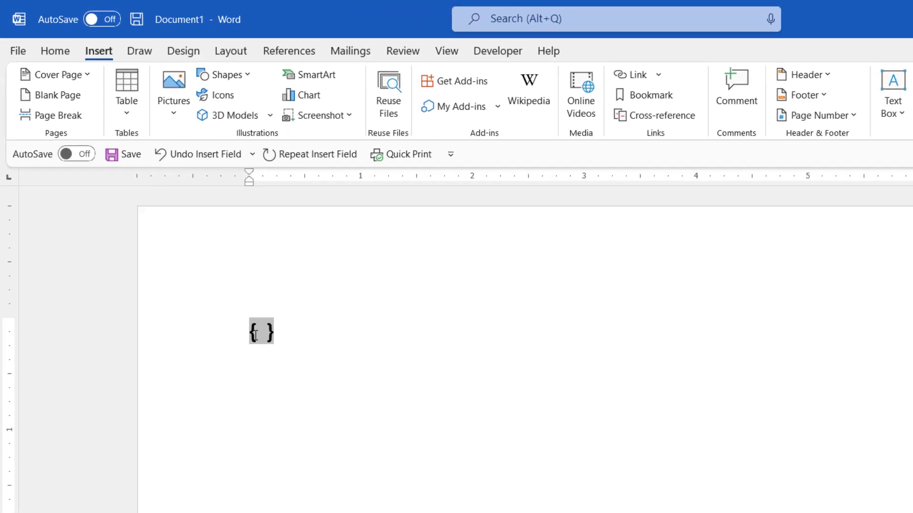
text(=)
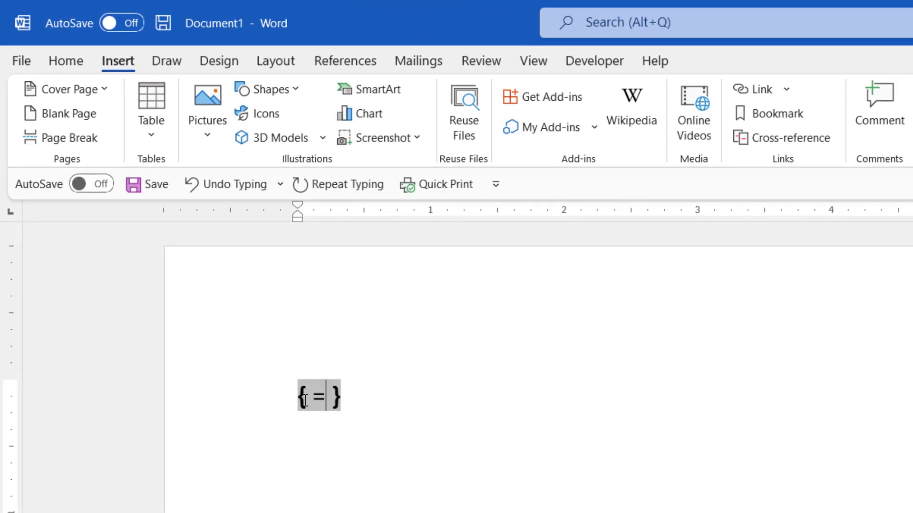
text(458)
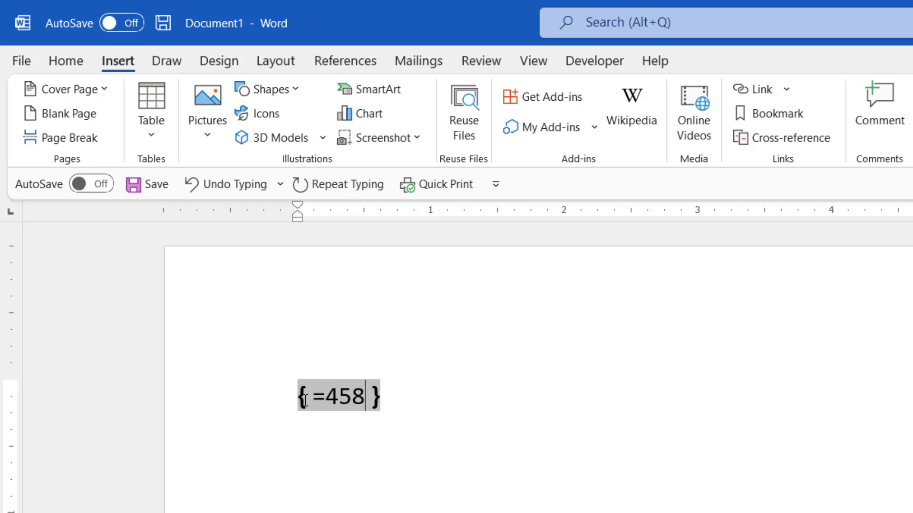
text(1)
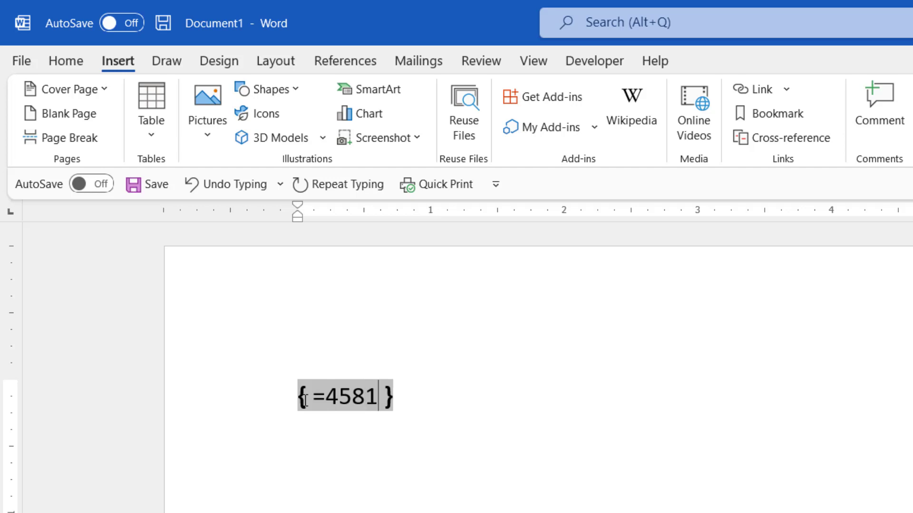
text(\)
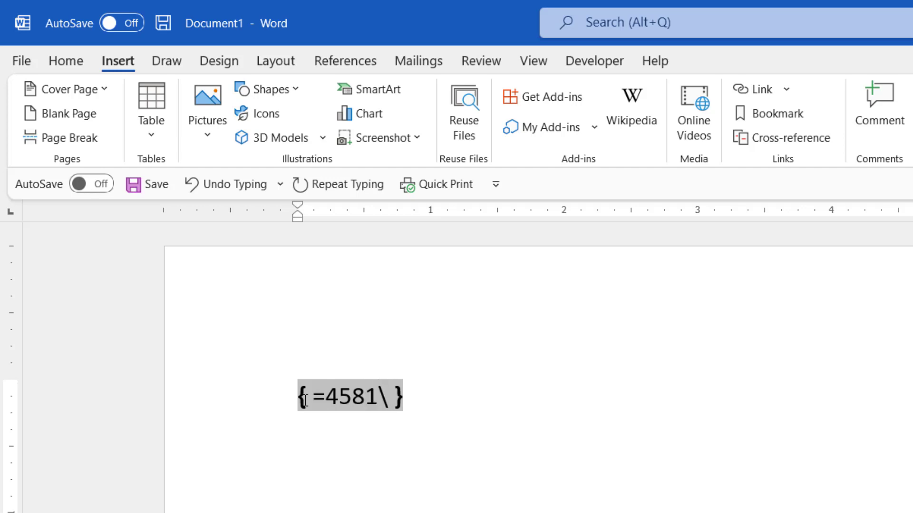
text(*)
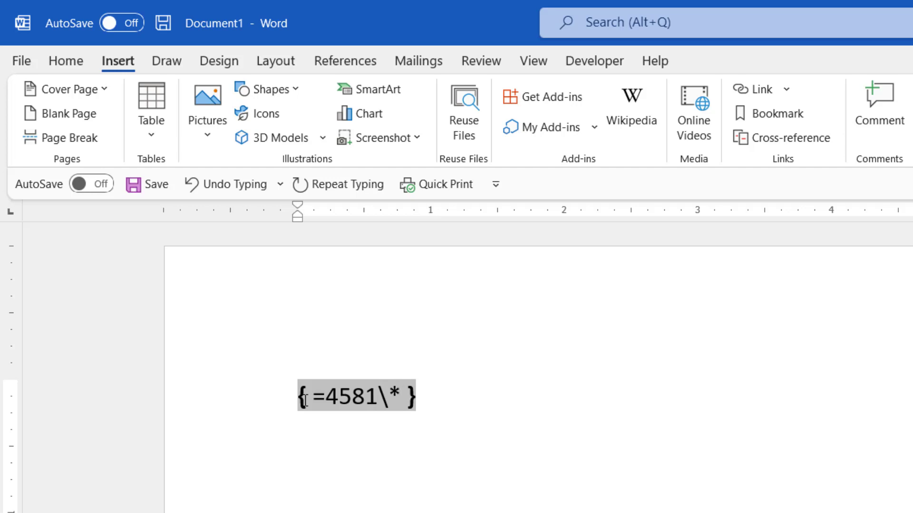
text(card)
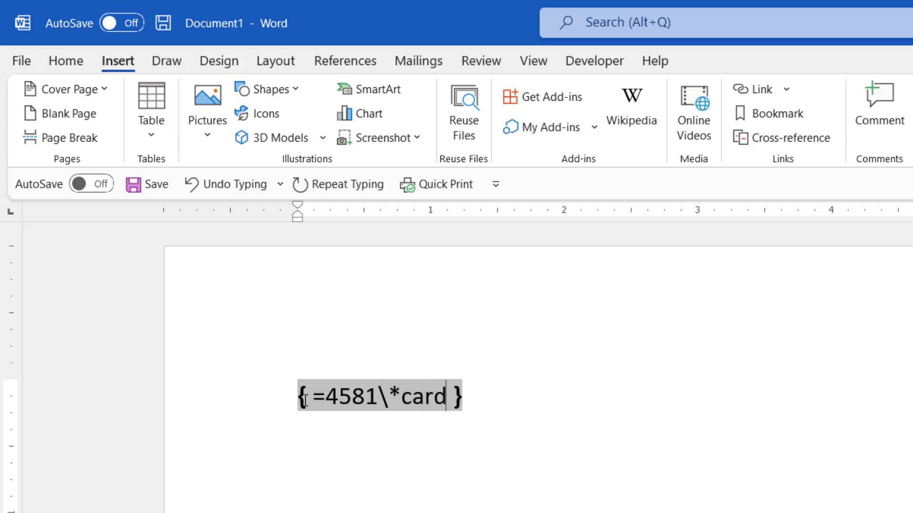
text(text)
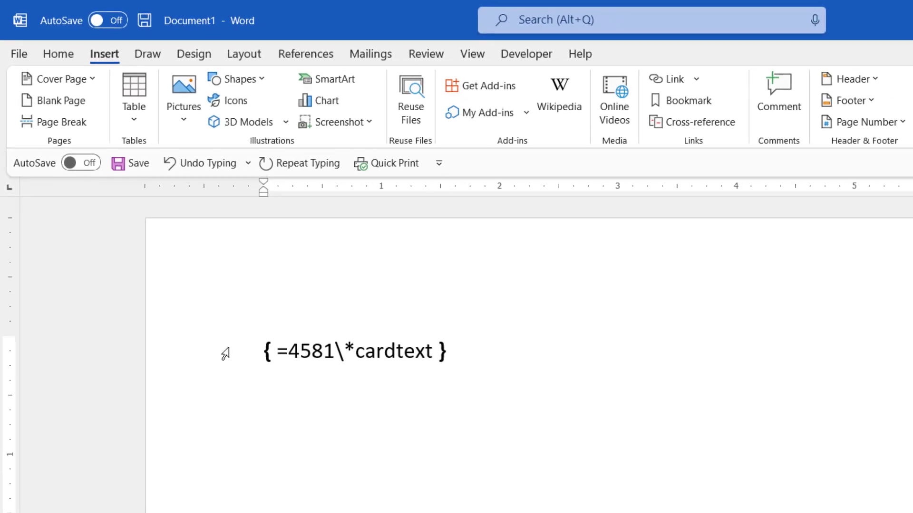
Step: Update the field so it shows 4581 as words
key(f9)
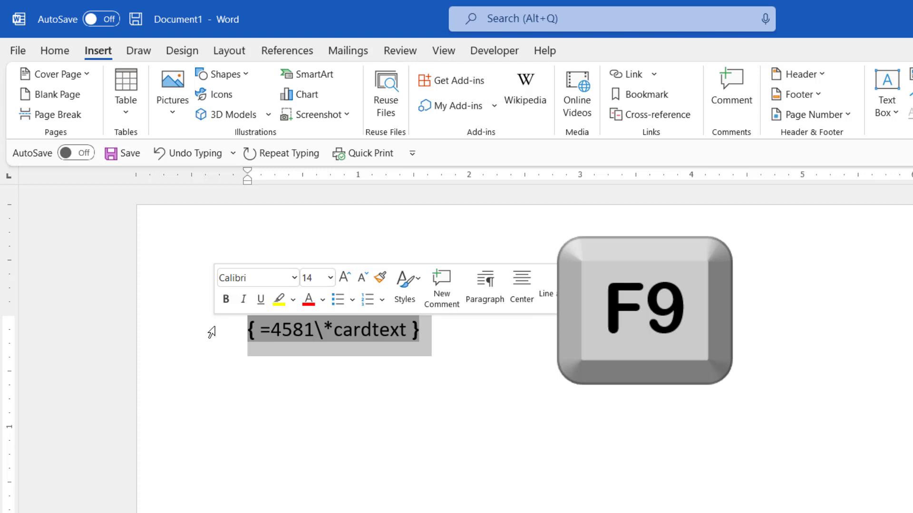
key(f9)
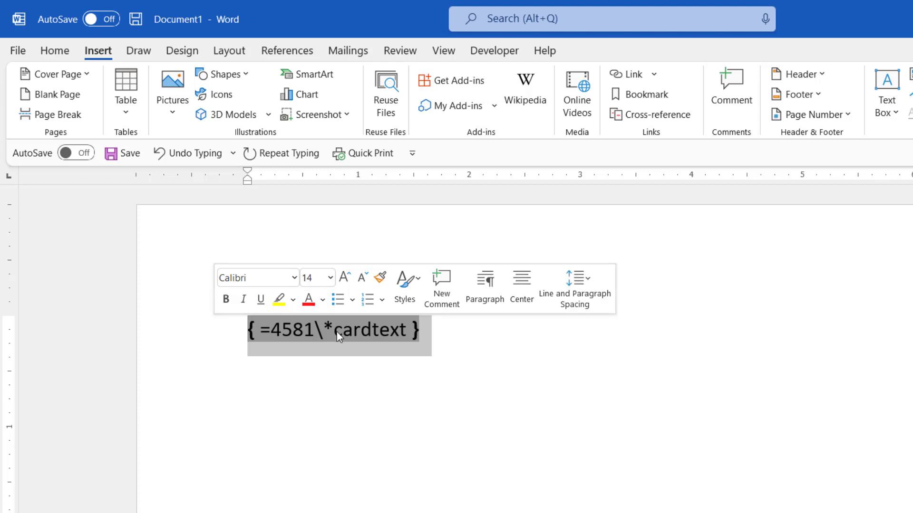
right_click(339, 329)
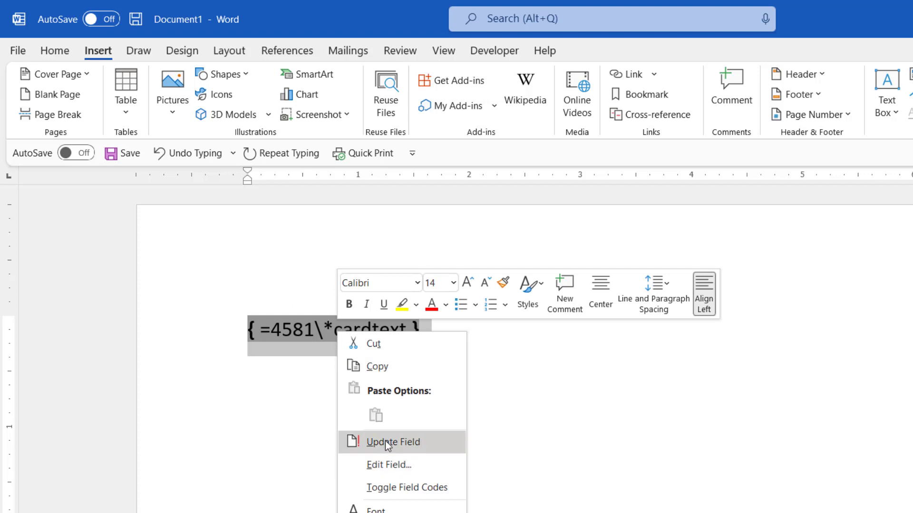
click(392, 442)
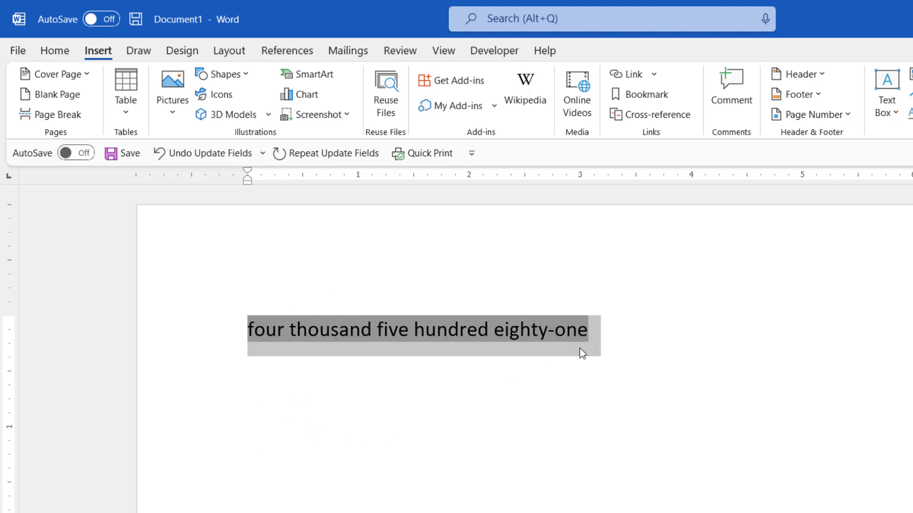